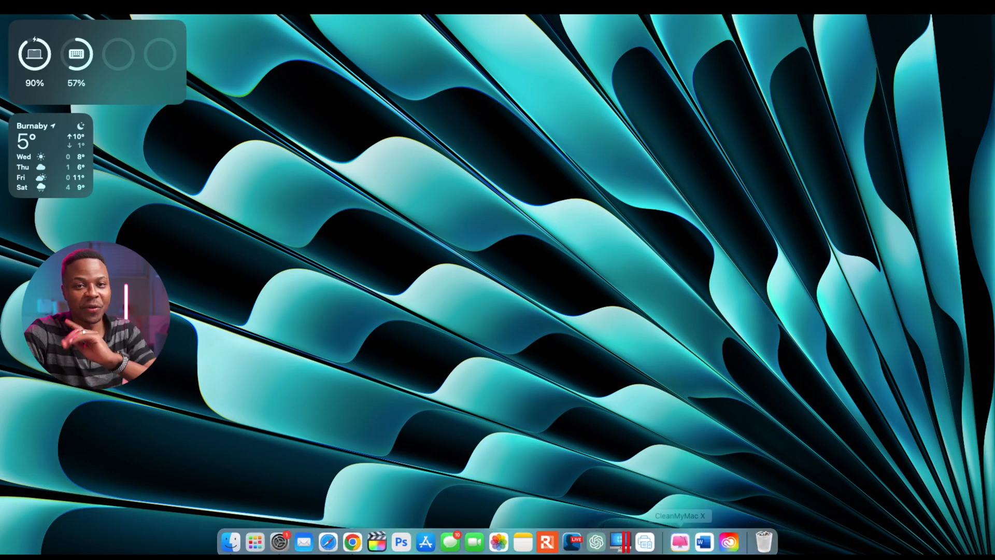
mouse_move(348, 539)
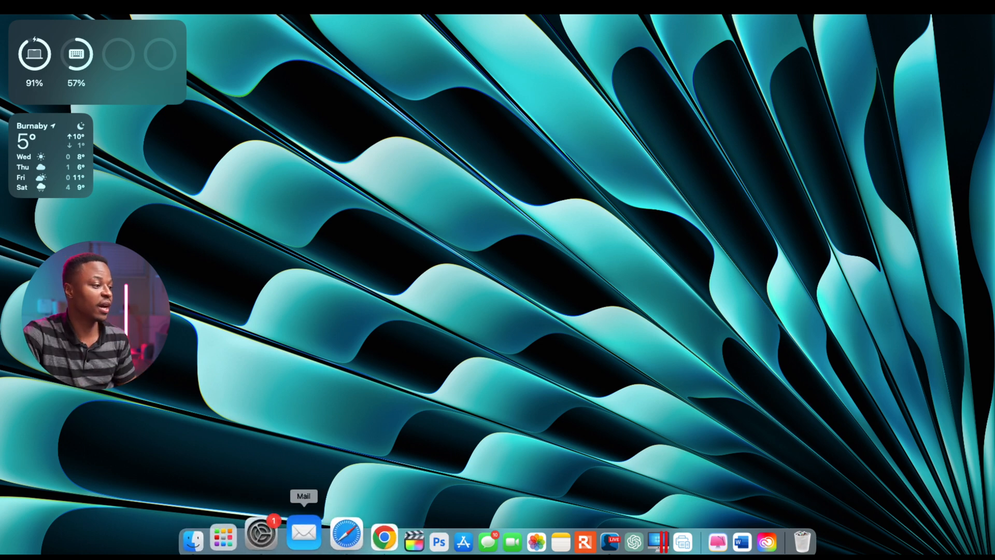
Launch System Settings from Launchpad and go to the pending Software Update page.
click(221, 535)
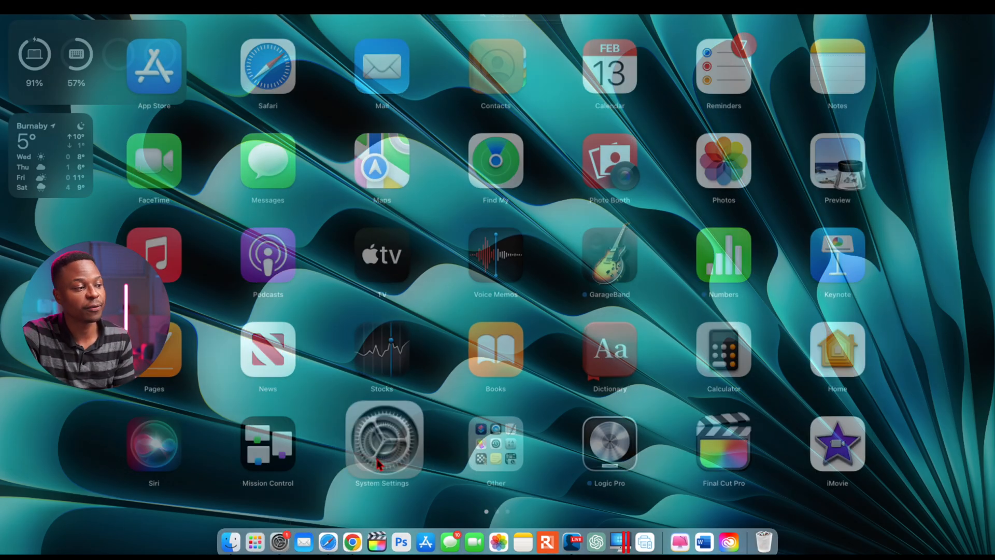
click(381, 442)
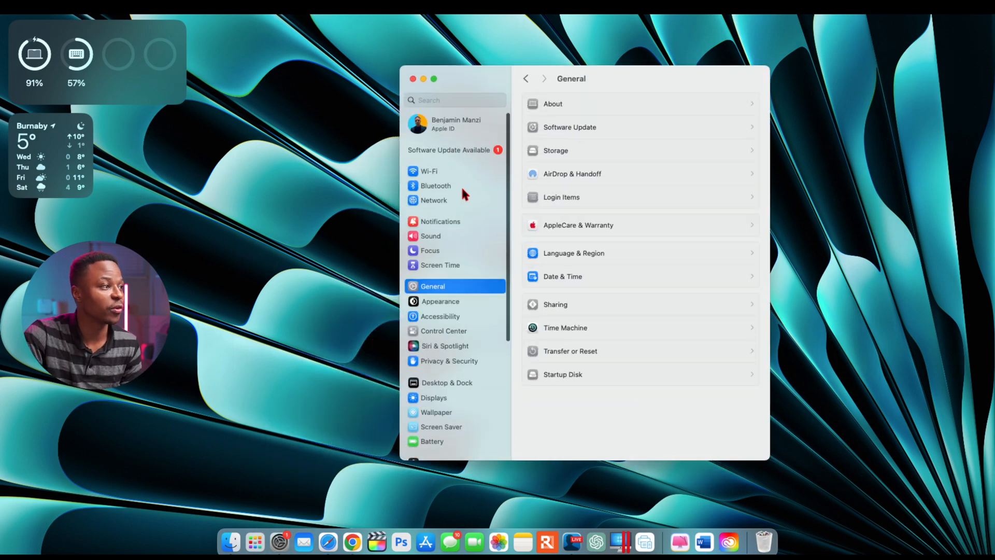
click(448, 149)
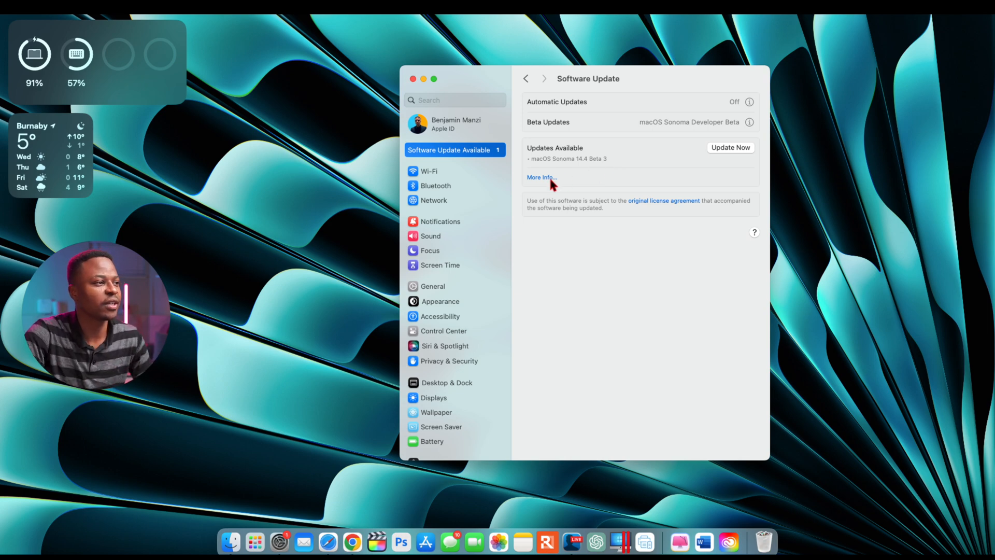
Show More Info for the macOS Sonoma 14.4 Beta 3 update (2.39 GB, restart required).
click(539, 177)
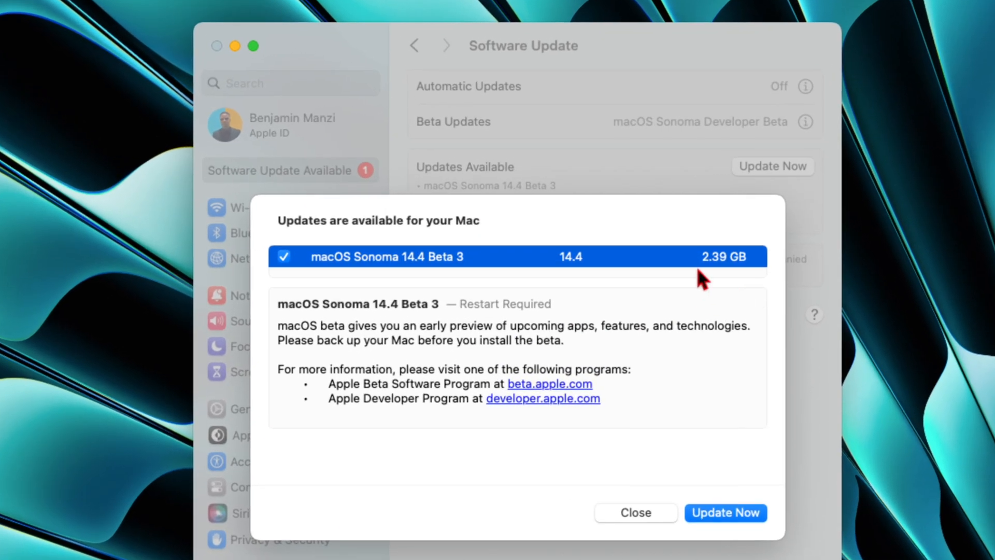
mouse_move(726, 280)
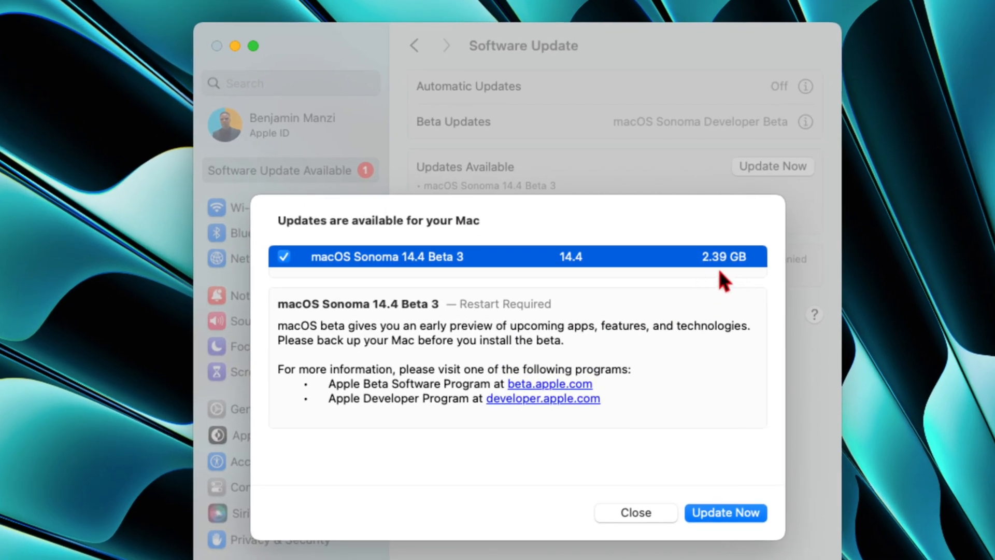
mouse_move(732, 284)
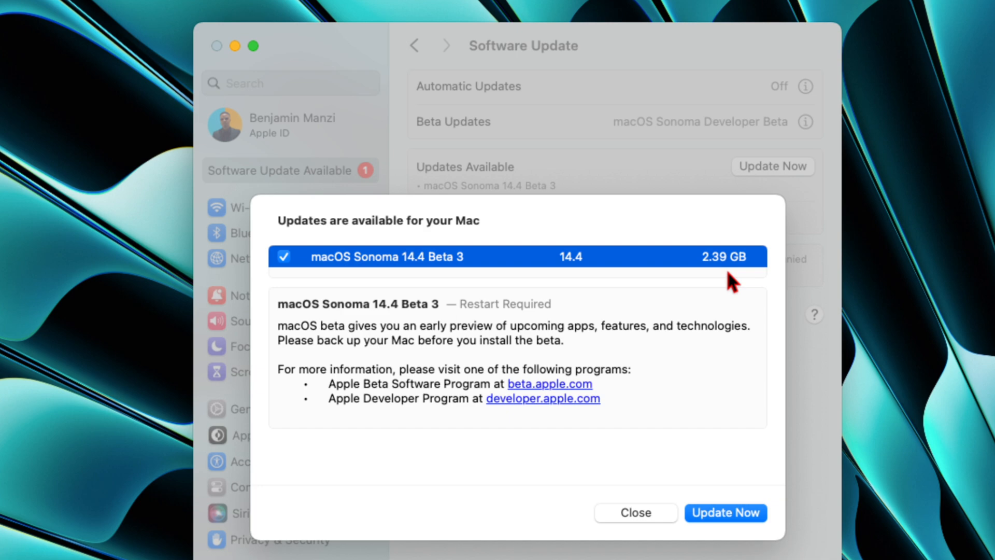
mouse_move(717, 300)
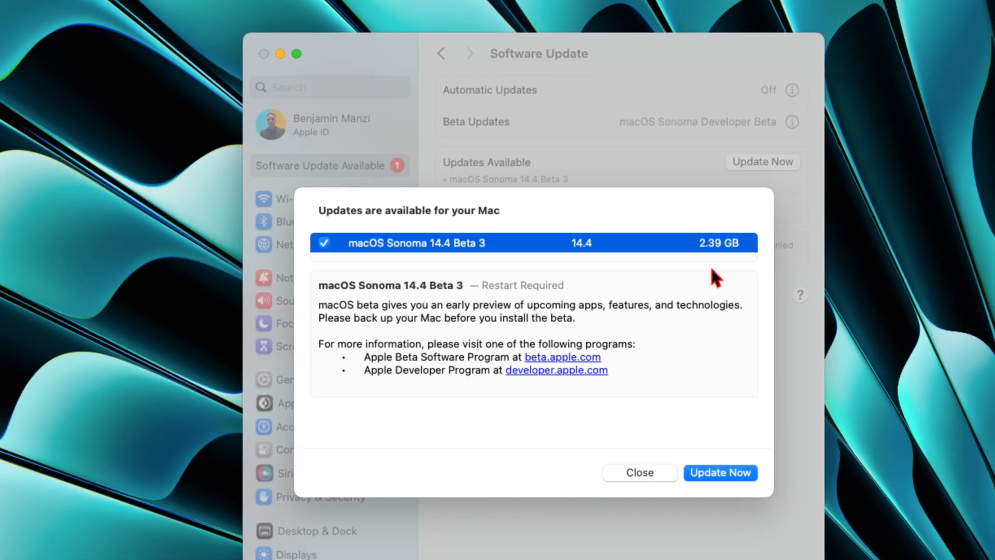
Start the macOS Sonoma 14.4 Beta 3 download via Update Now, then dismiss the window.
click(721, 473)
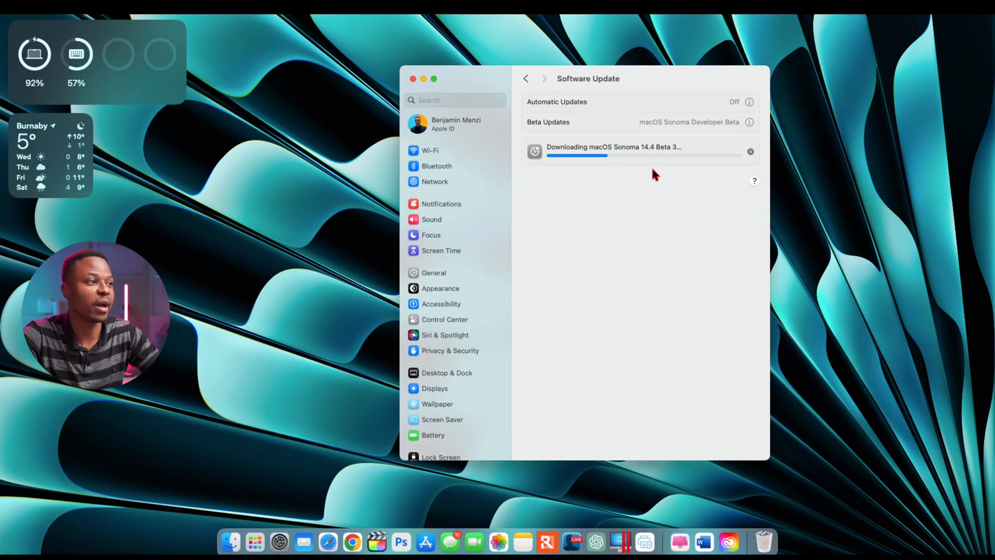
mouse_move(568, 170)
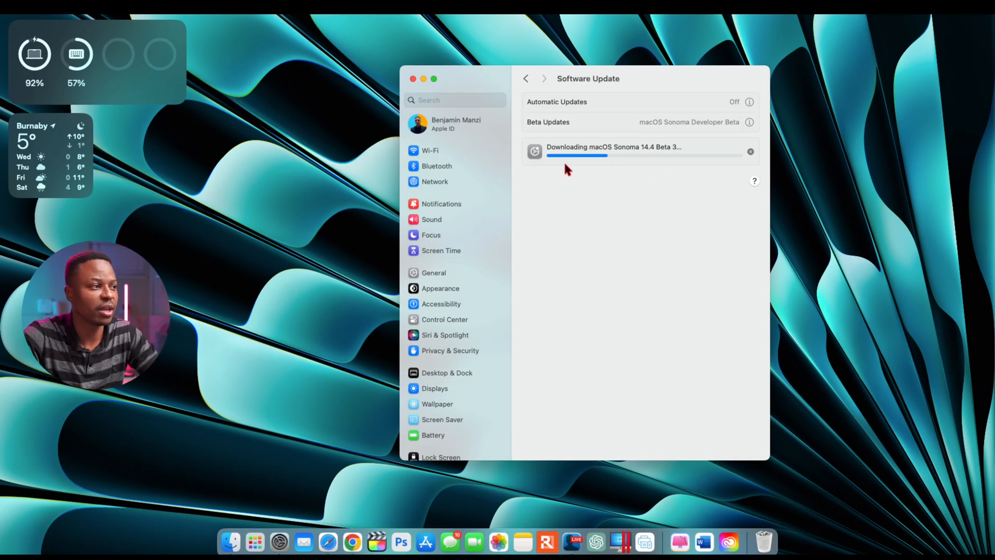
mouse_move(630, 168)
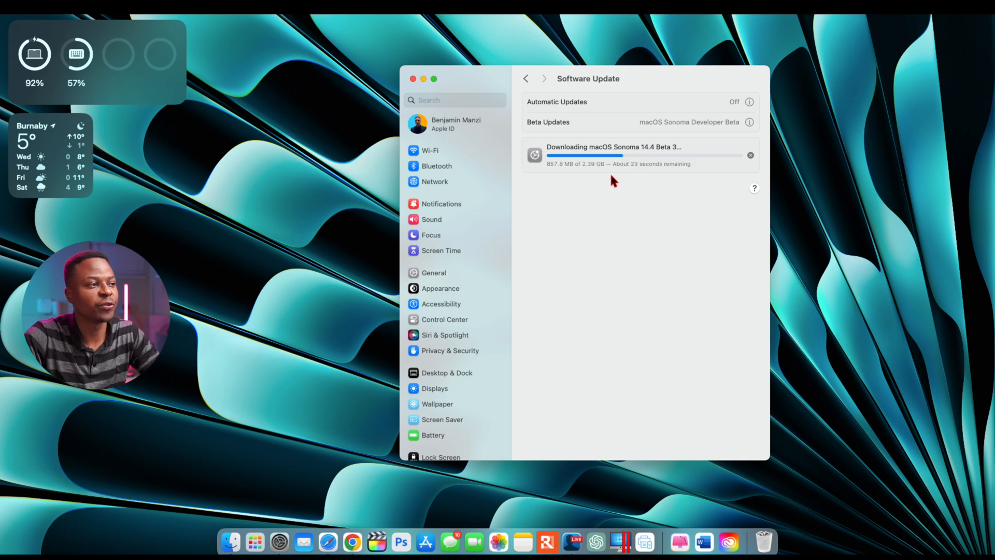
mouse_move(617, 192)
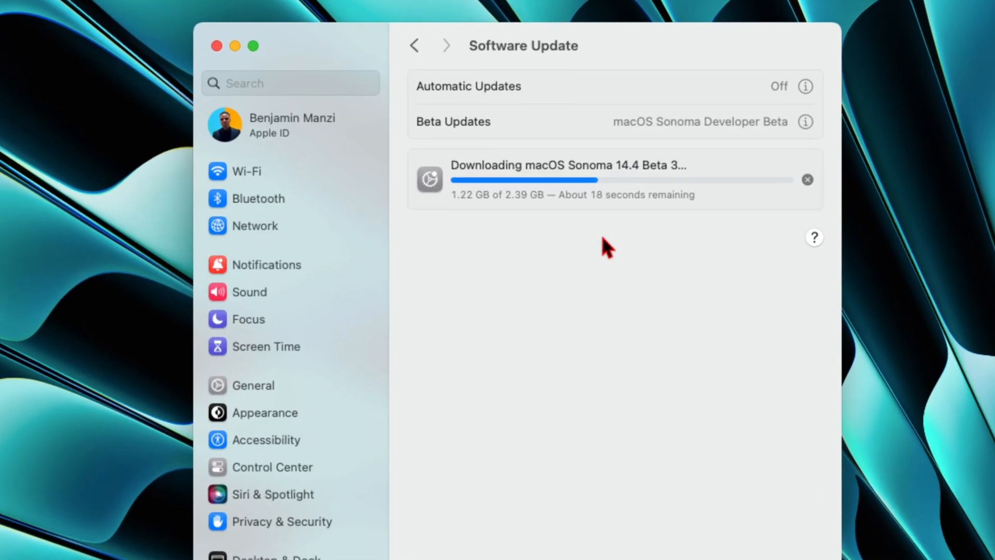
mouse_move(606, 222)
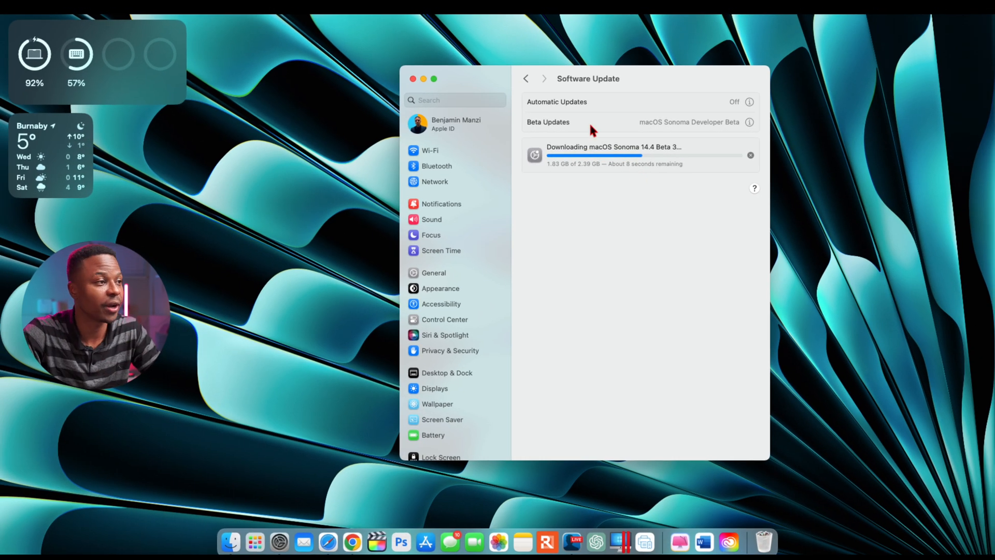
click(412, 78)
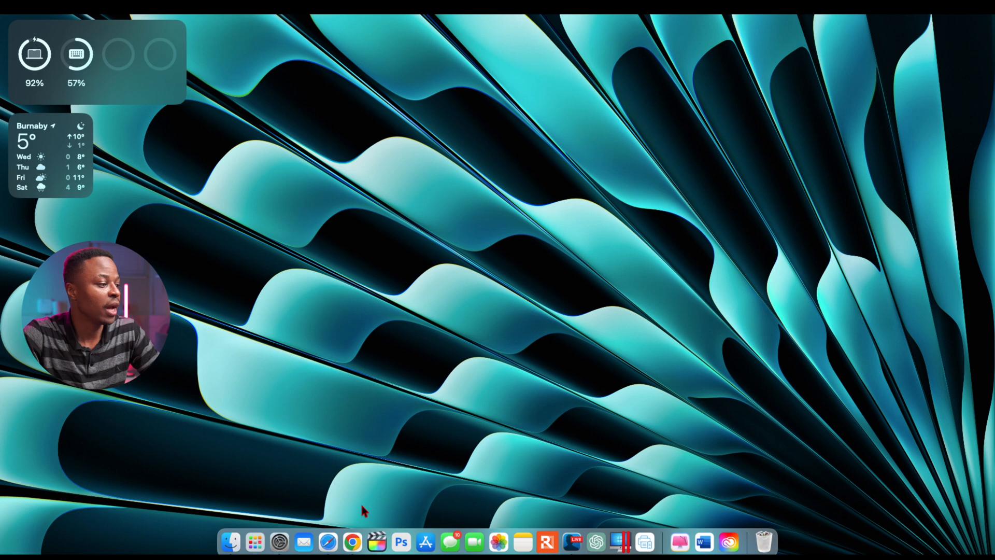
Browse the Apple Developer operating systems downloads page through the February 13 beta listings.
click(326, 545)
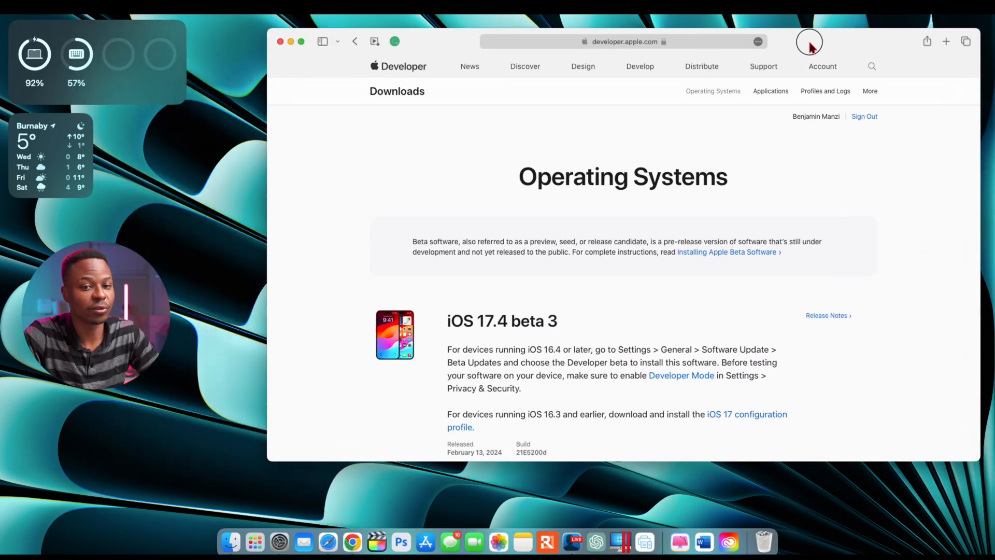
scroll(down, 3)
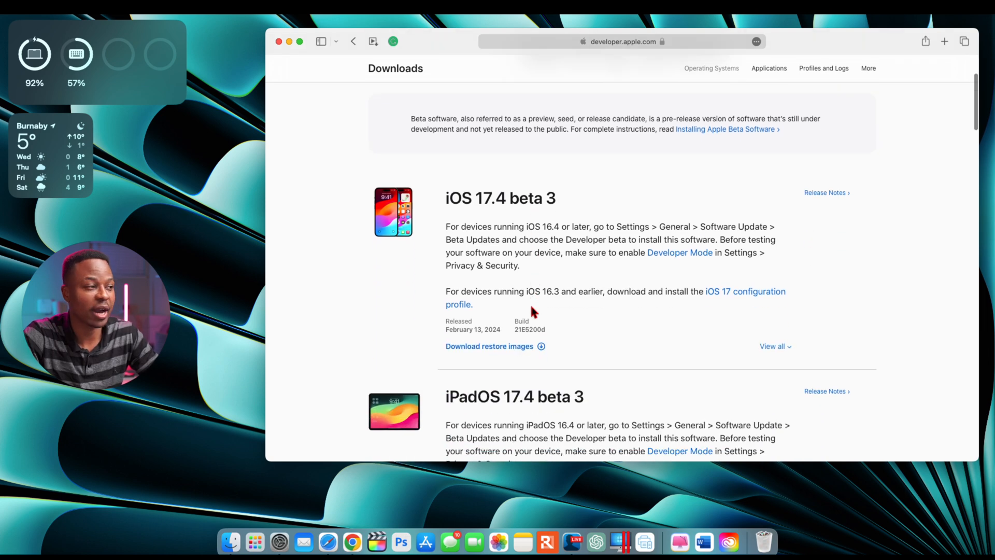
scroll(down, 3)
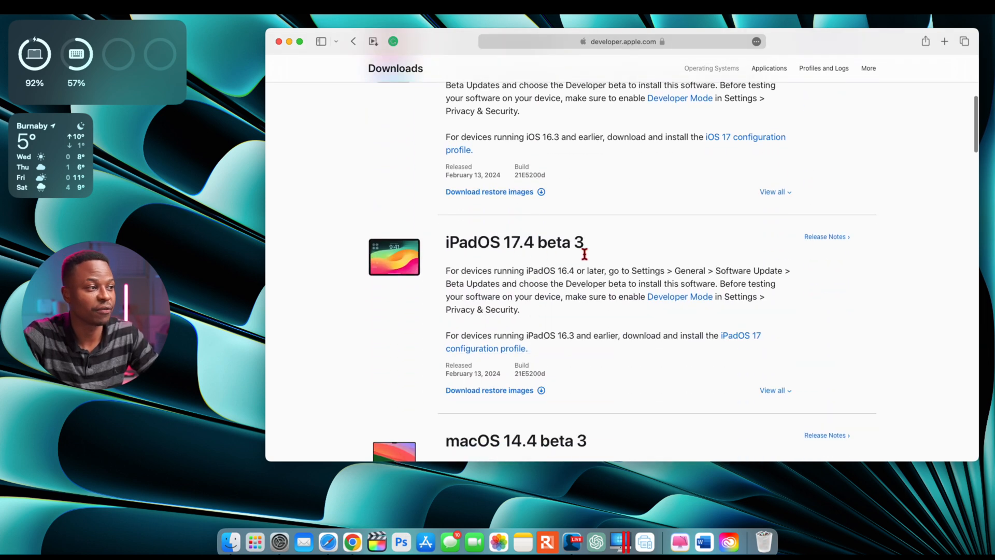
scroll(down, 3)
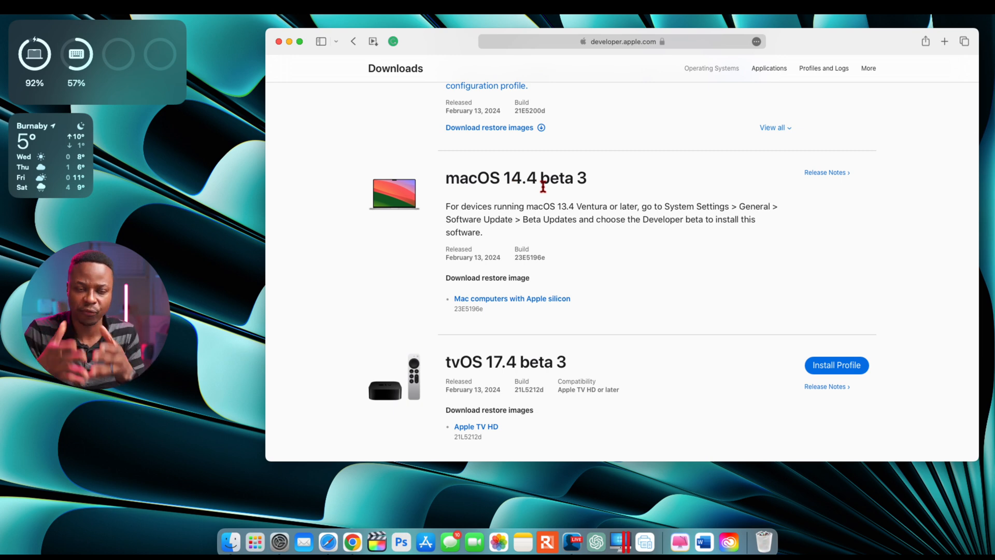
scroll(down, 3)
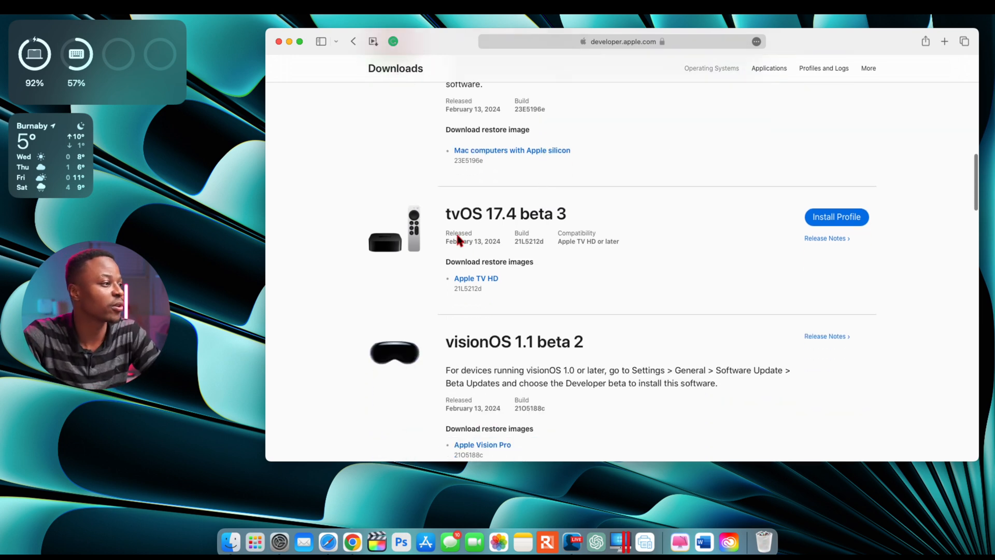
scroll(down, 3)
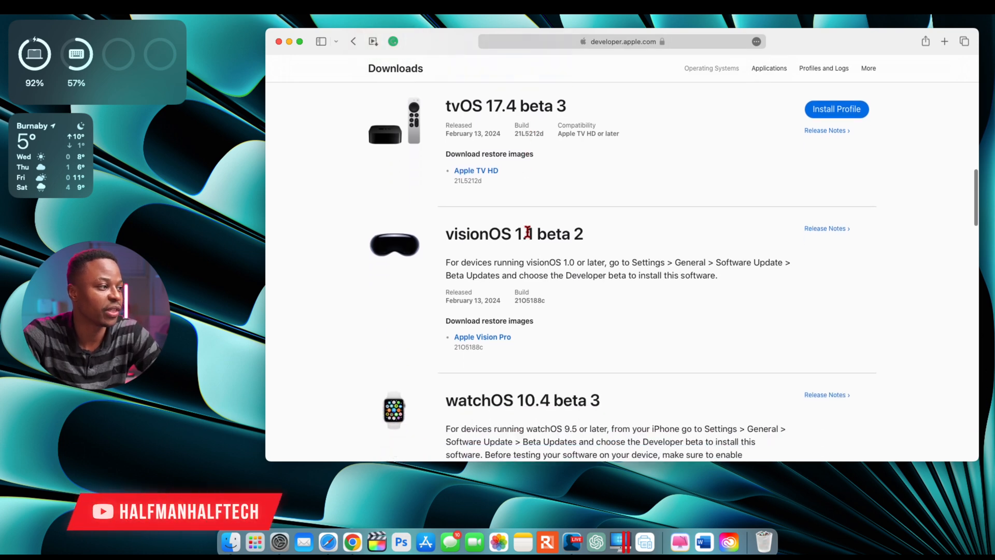
scroll(down, 3)
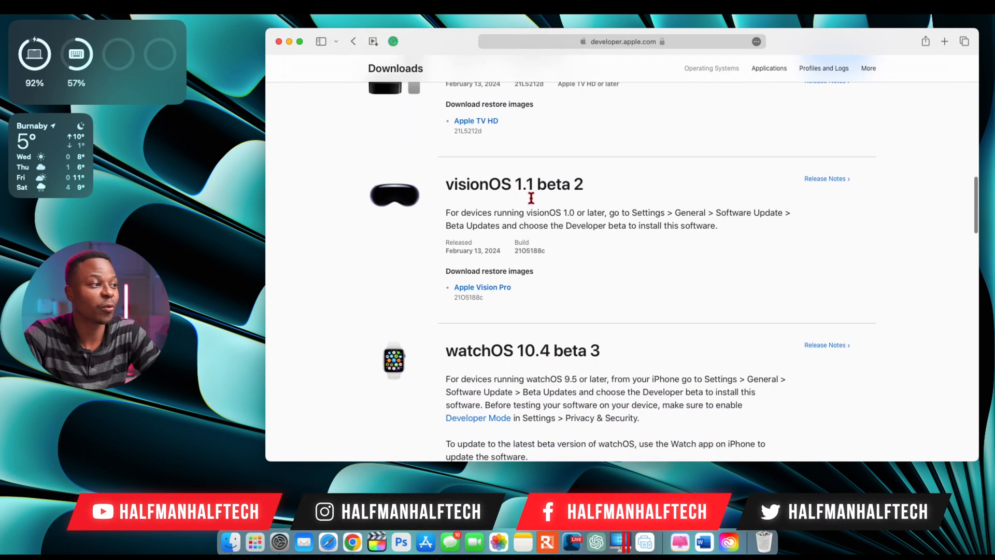
mouse_move(571, 222)
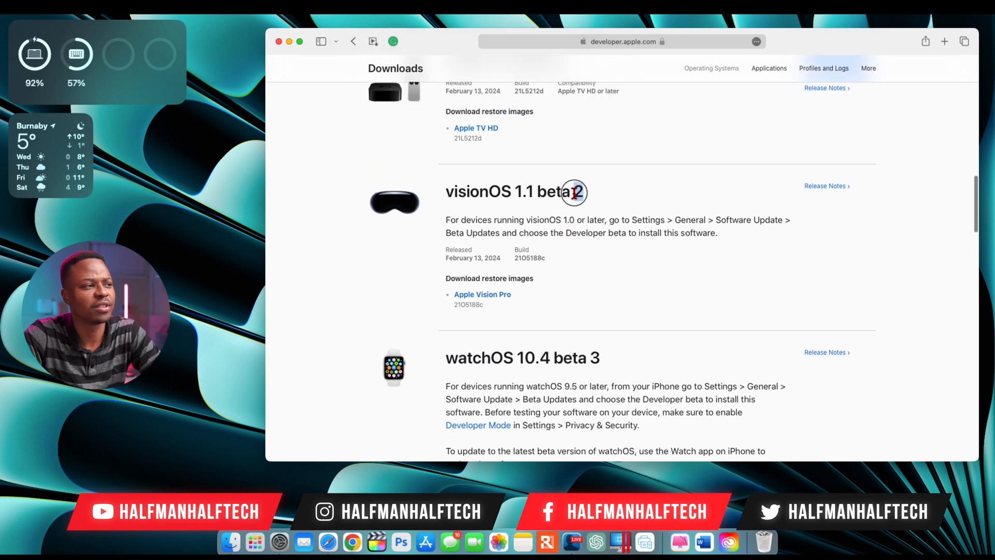
double_click(576, 192)
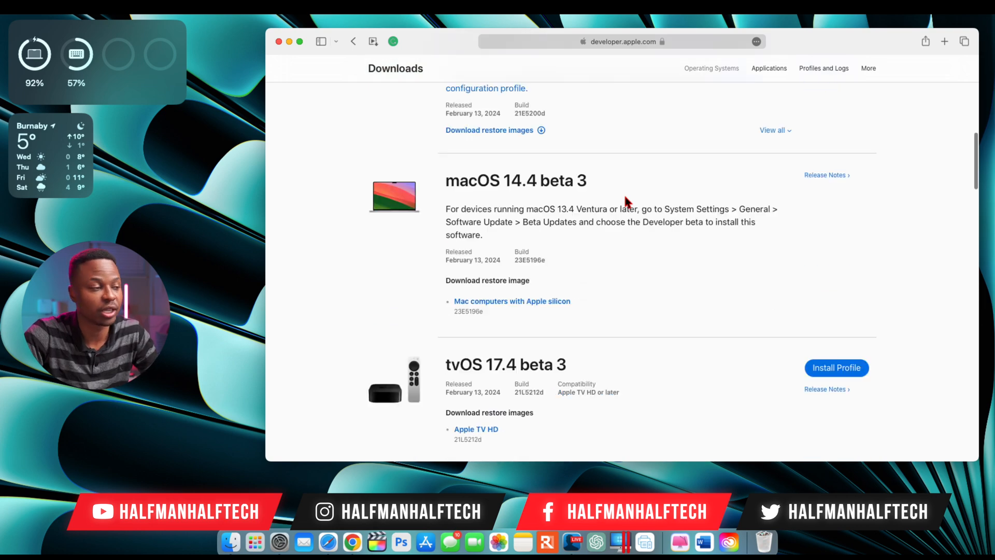
scroll(down, 3)
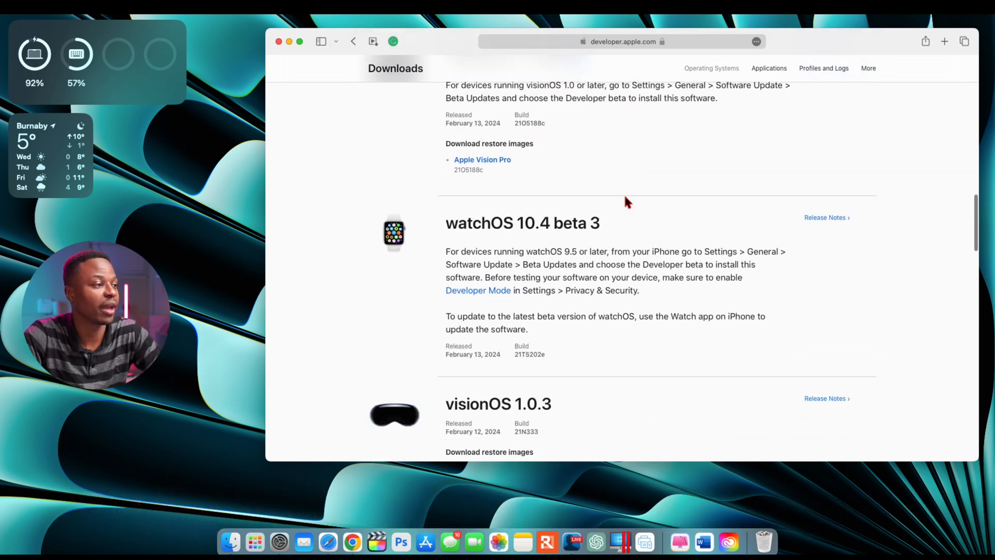
scroll(down, 3)
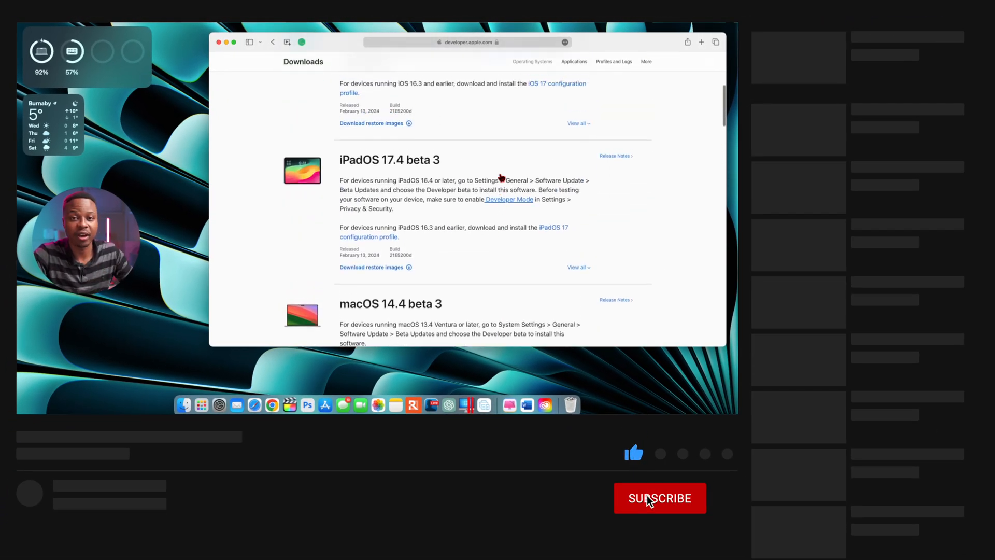
click(660, 497)
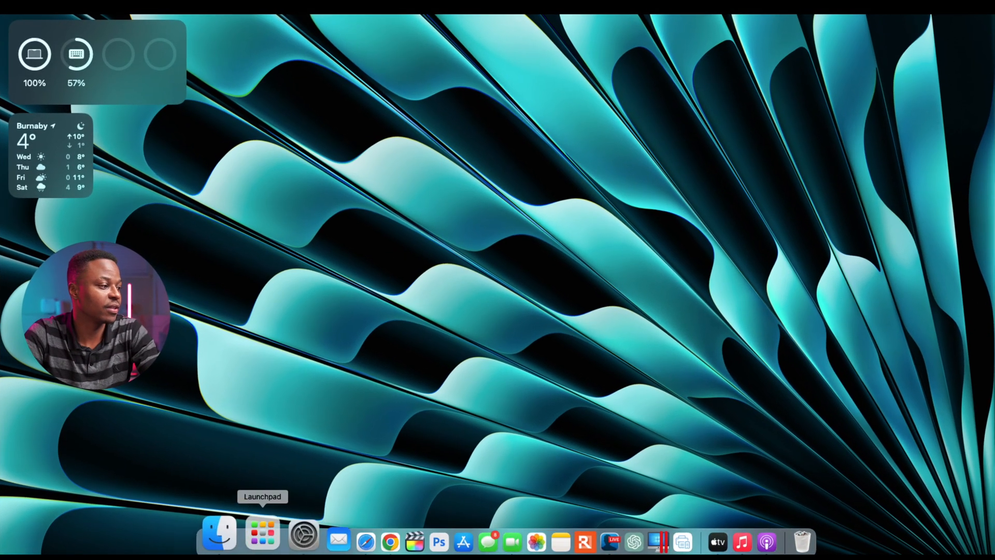
Confirm macOS Sonoma Beta 14.4 (23E5196e) is installed and up to date, then close Settings.
click(264, 541)
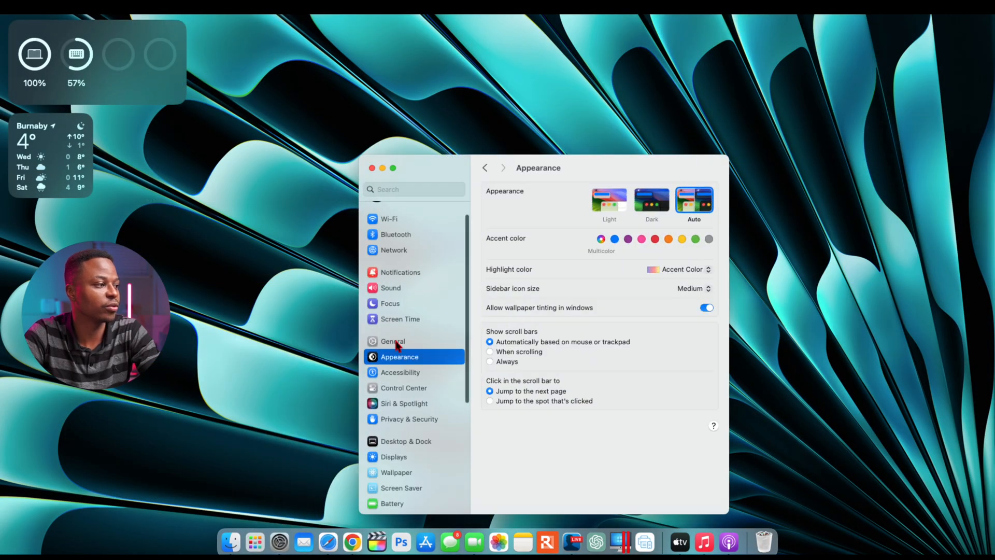
click(393, 341)
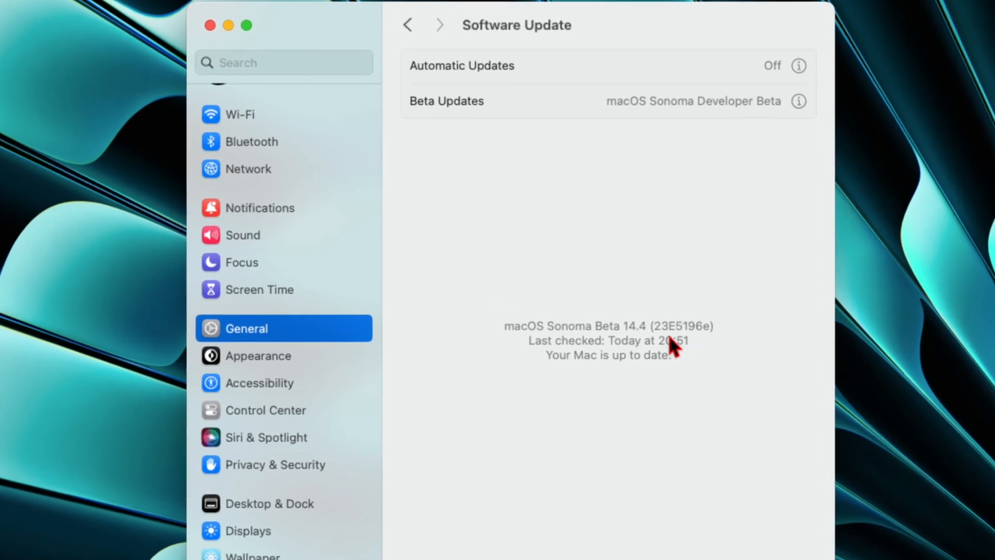
mouse_move(730, 354)
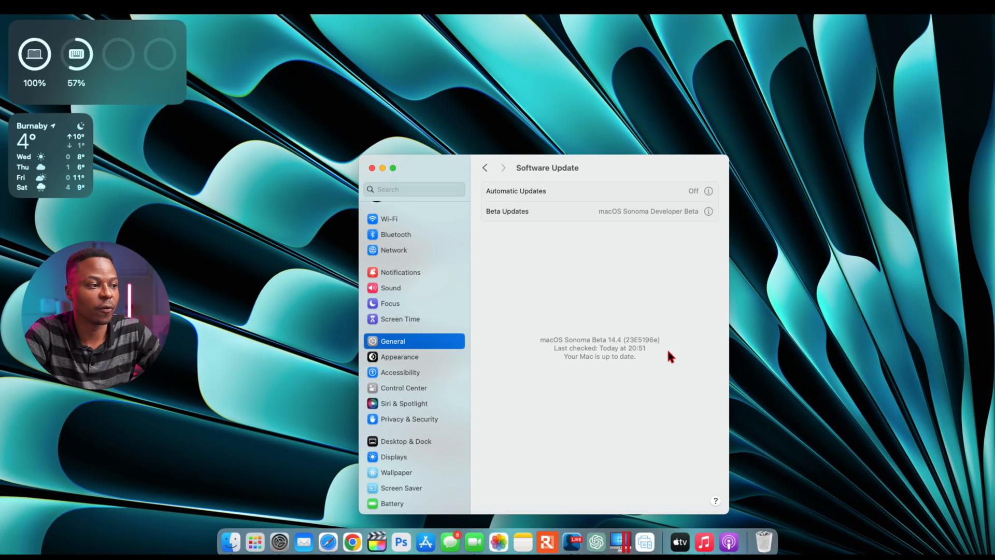
mouse_move(417, 180)
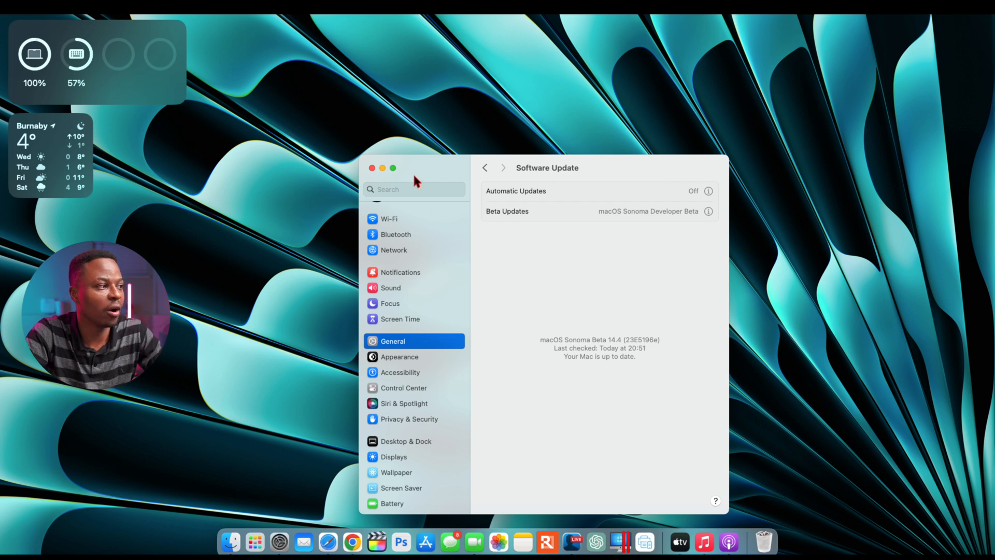
mouse_move(379, 178)
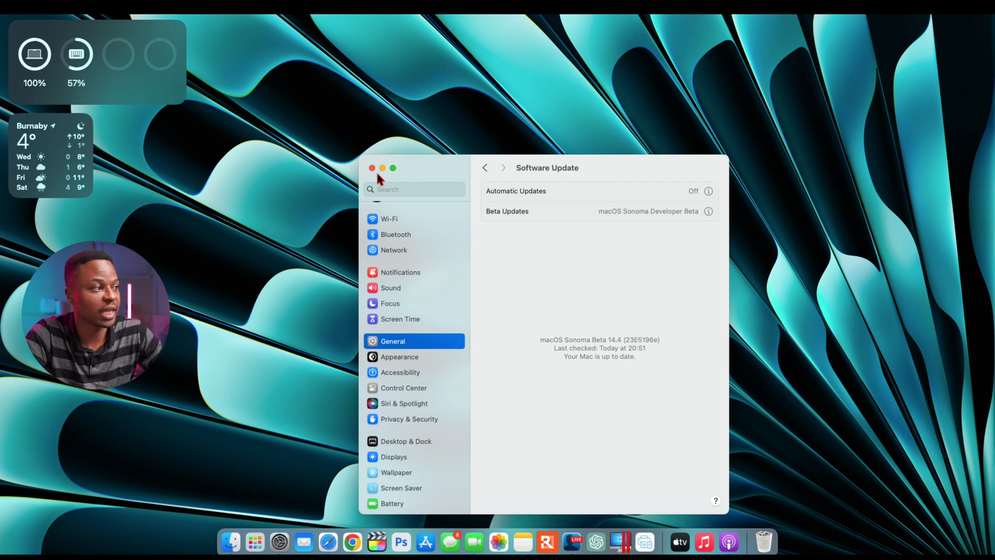
click(371, 168)
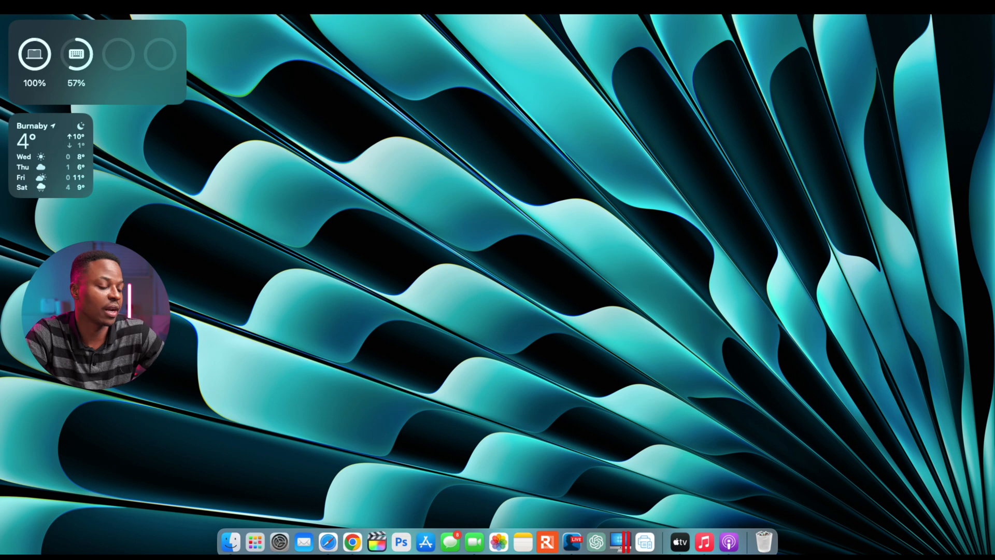
Launch FaceTime and switch its video source to the FaceTime HD Camera.
click(475, 553)
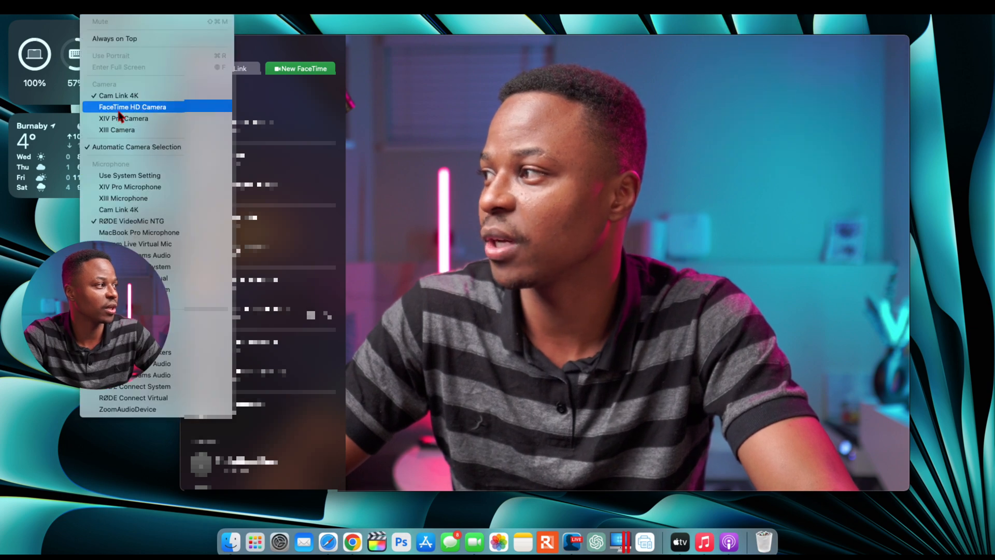
click(133, 107)
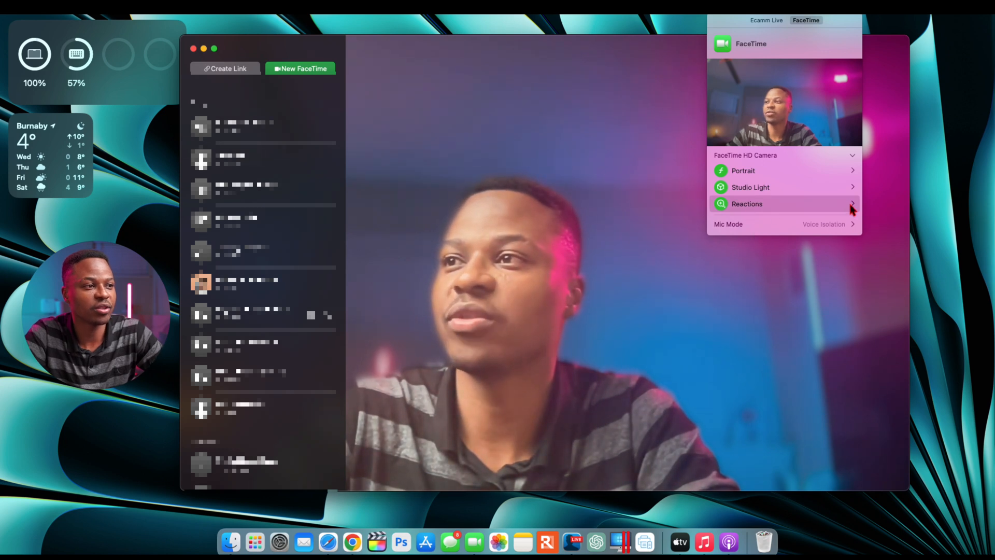
Expand the Reactions options, try a heart hand gesture, then close FaceTime.
click(746, 204)
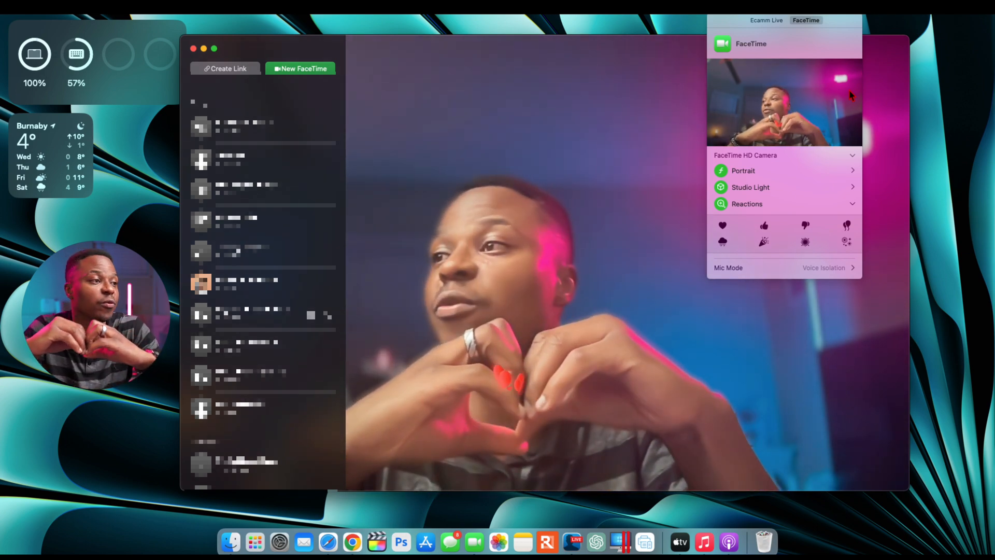
click(723, 225)
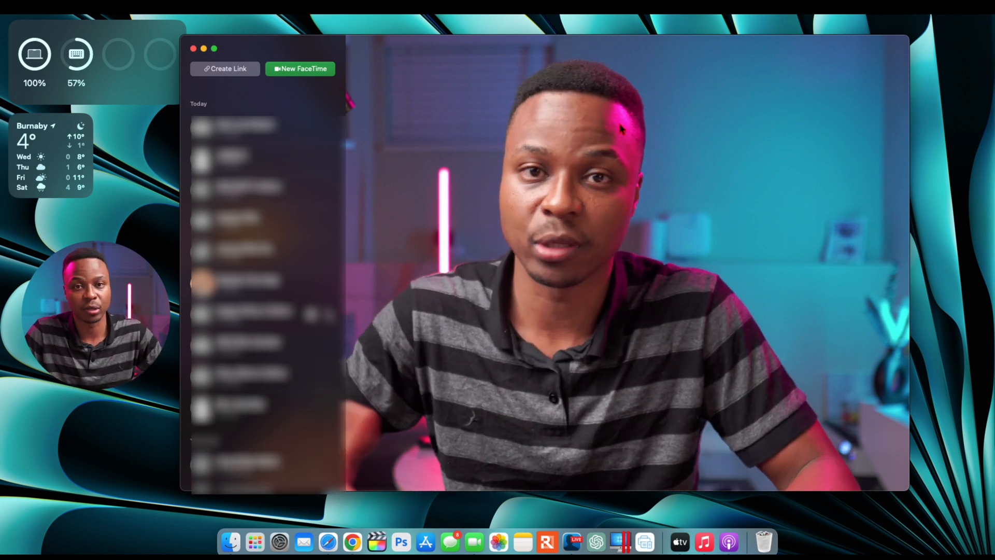
click(193, 50)
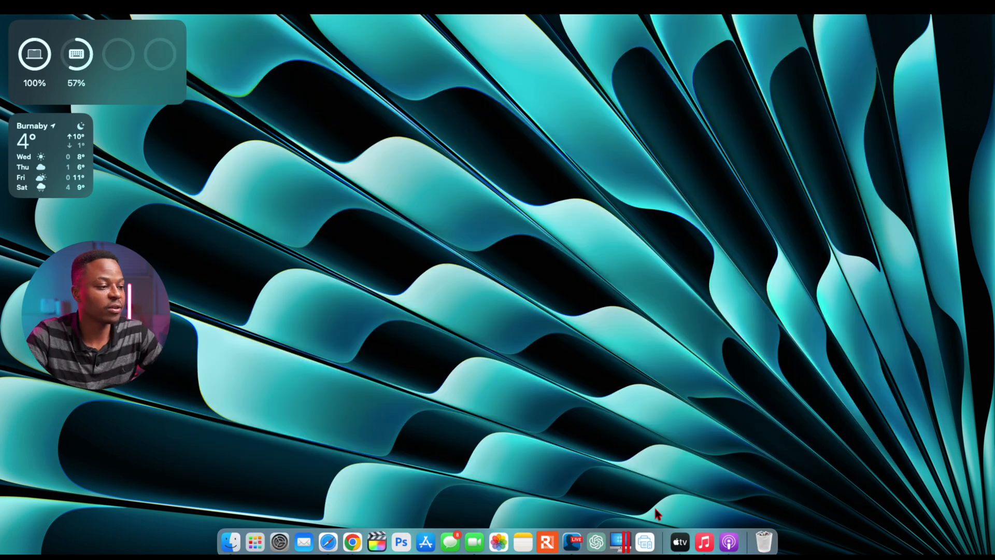
Launch the TV app and dismiss the What's New welcome screen with Start Watching.
click(679, 552)
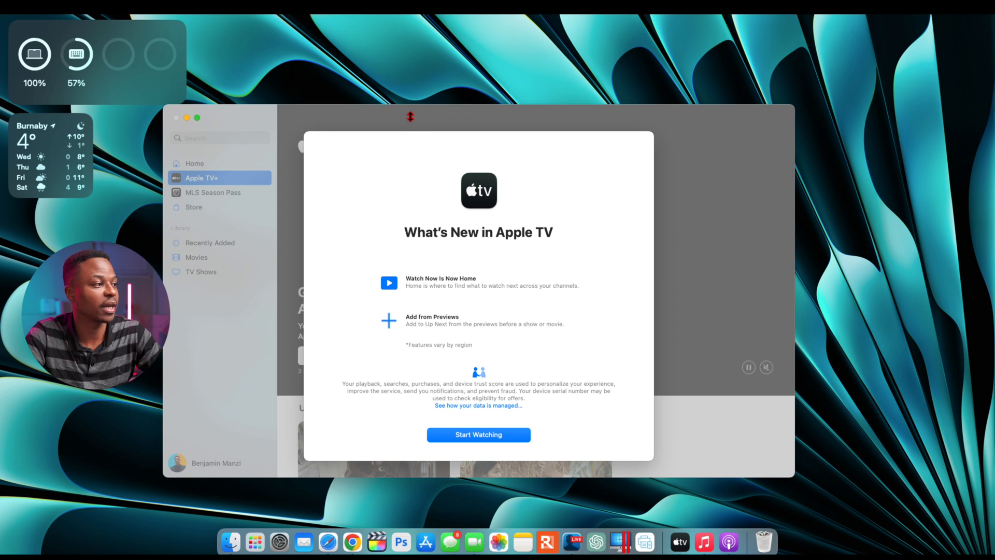
mouse_move(478, 332)
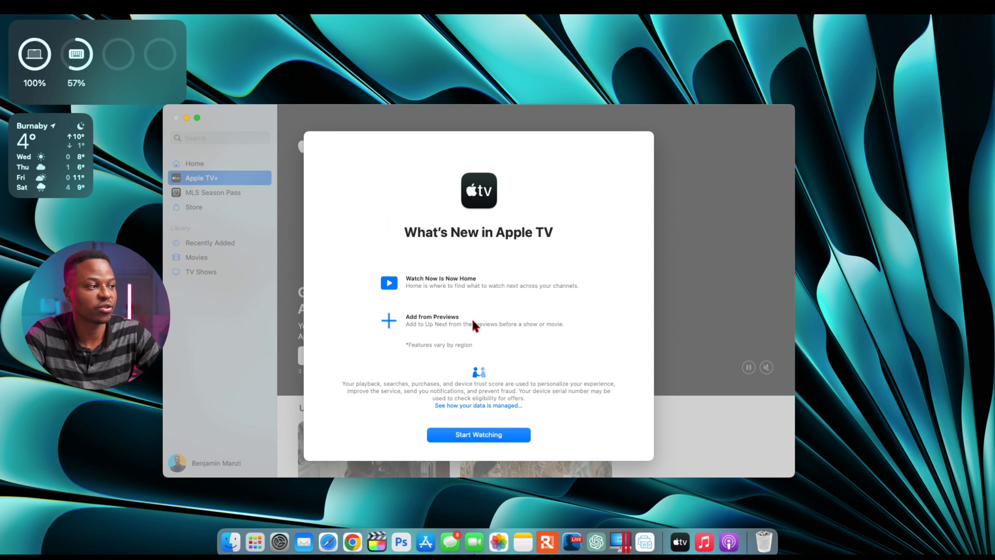
mouse_move(501, 329)
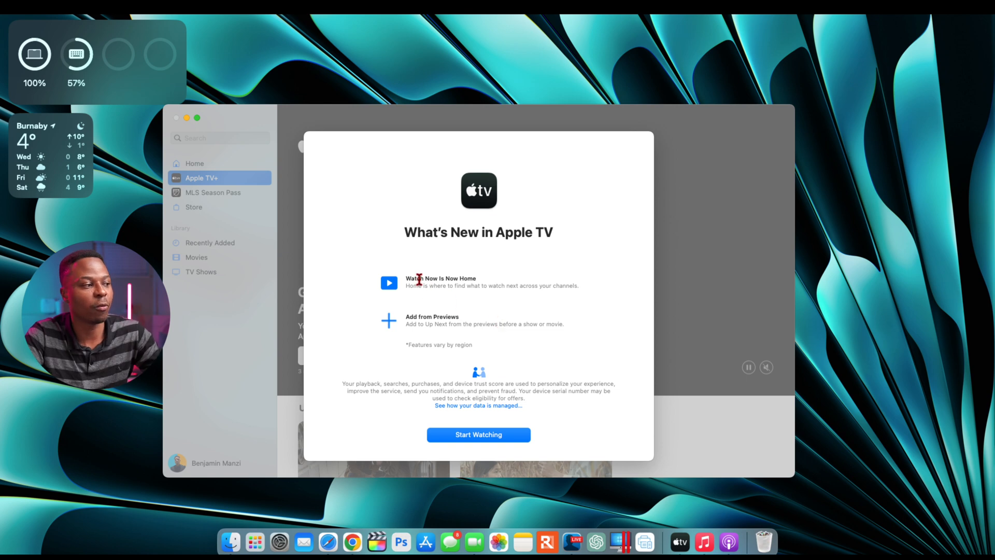
mouse_move(423, 327)
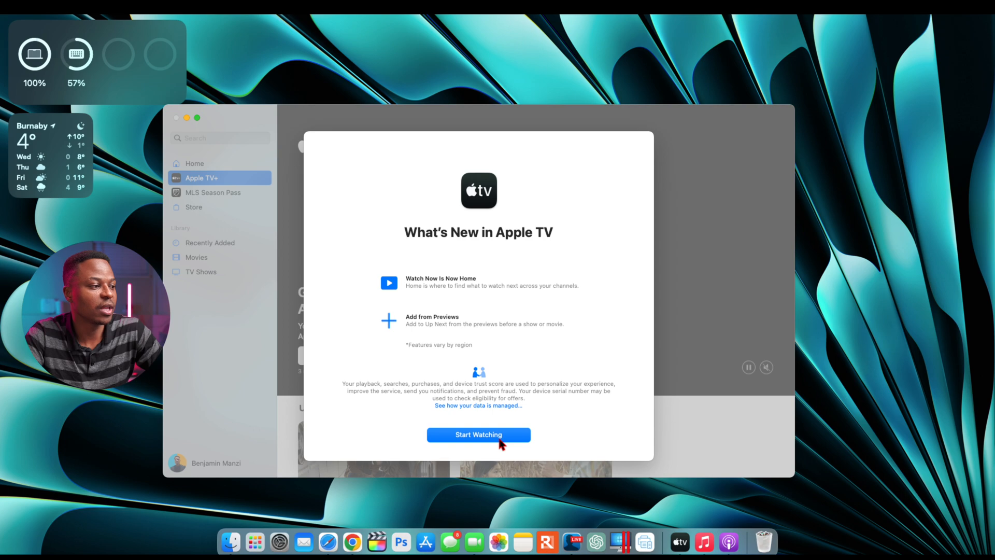
click(479, 434)
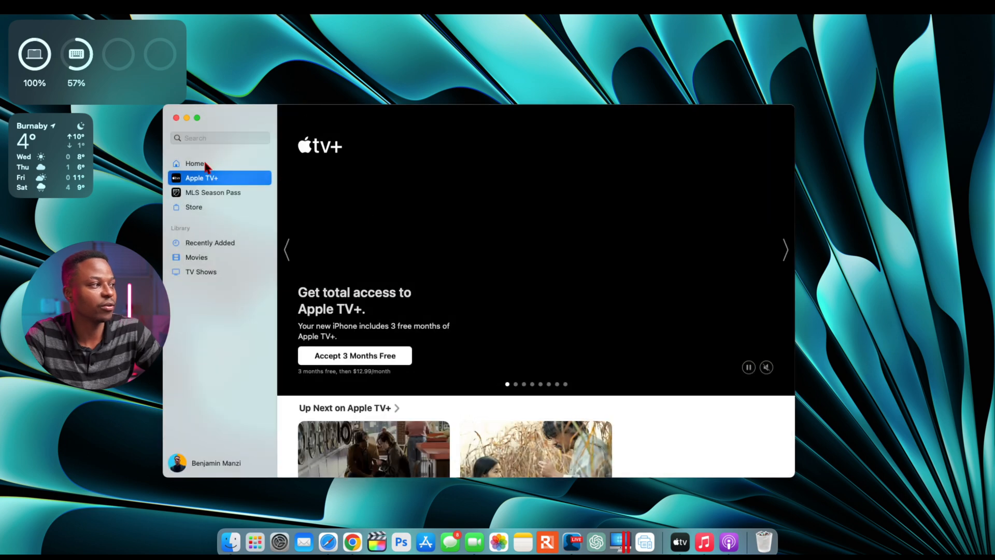
Check the TV app's About window showing version 1.4.4.44 from the Home page, then close it.
click(195, 164)
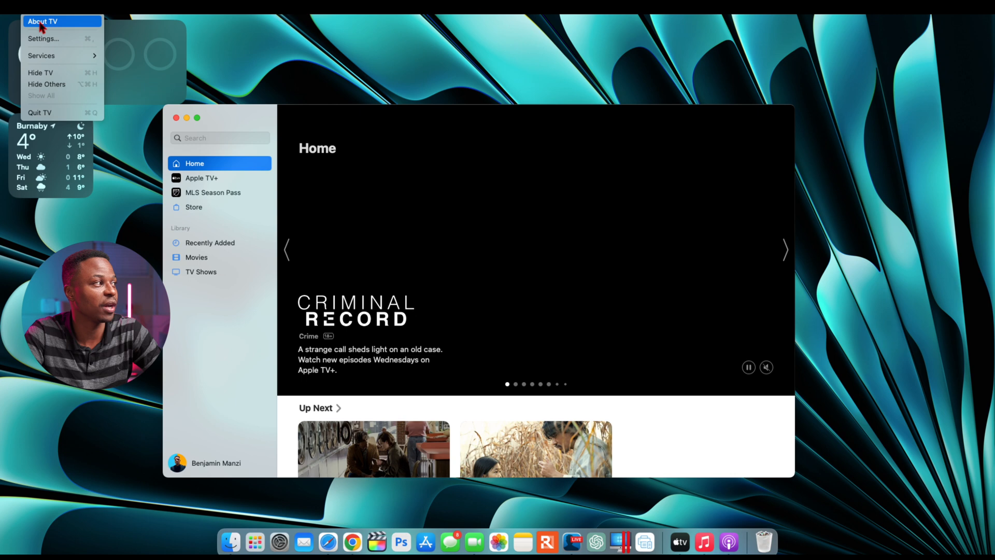
click(42, 21)
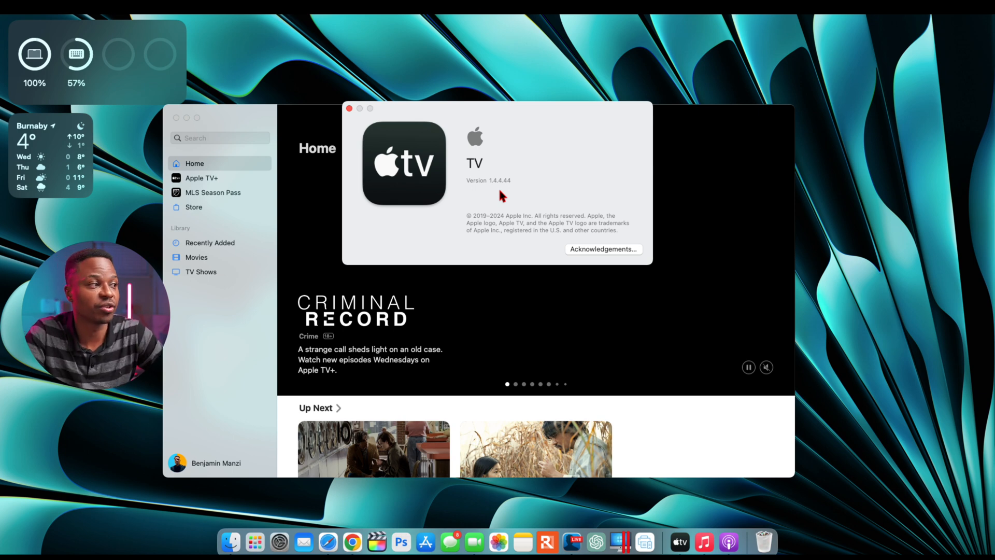
mouse_move(505, 132)
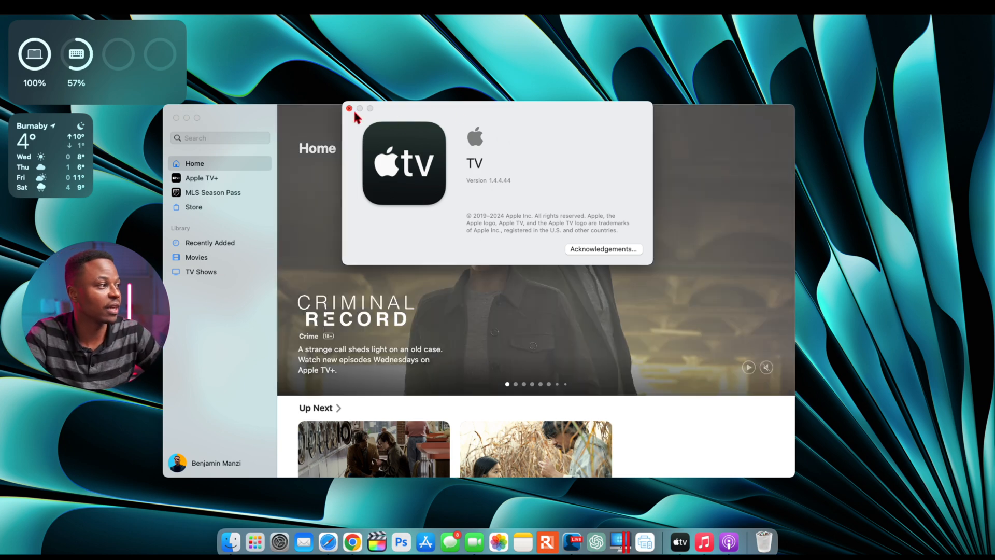
click(348, 109)
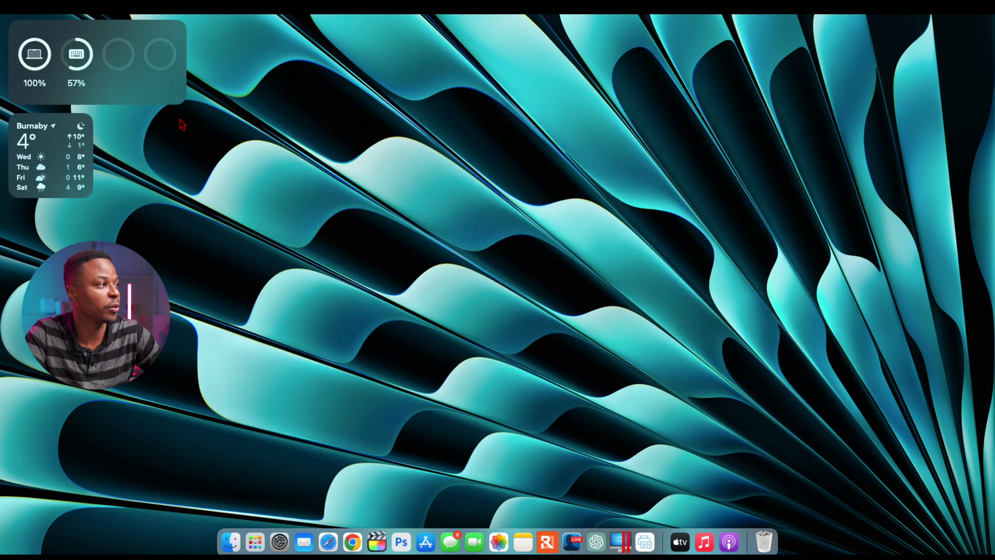
Launch Music and view its About window showing version 1.4.4.44, then close it.
click(704, 545)
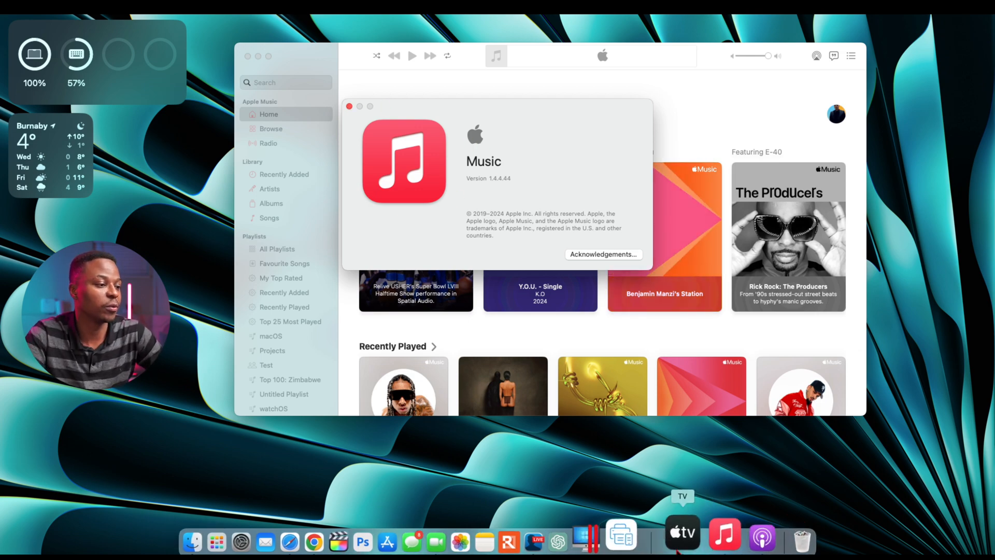
click(681, 534)
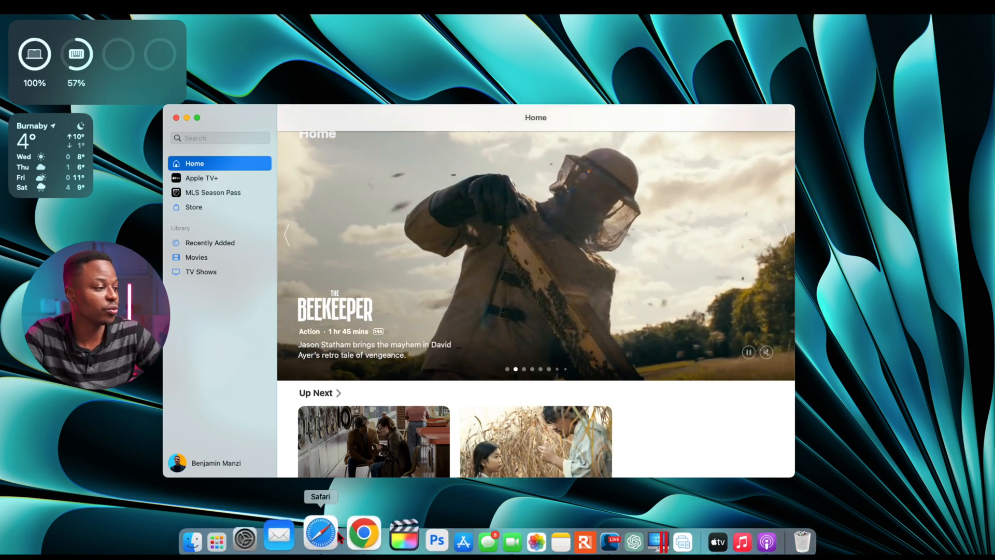
View the X bookmark with the new Apple TV icon, return to Developer downloads, and close Safari.
click(325, 539)
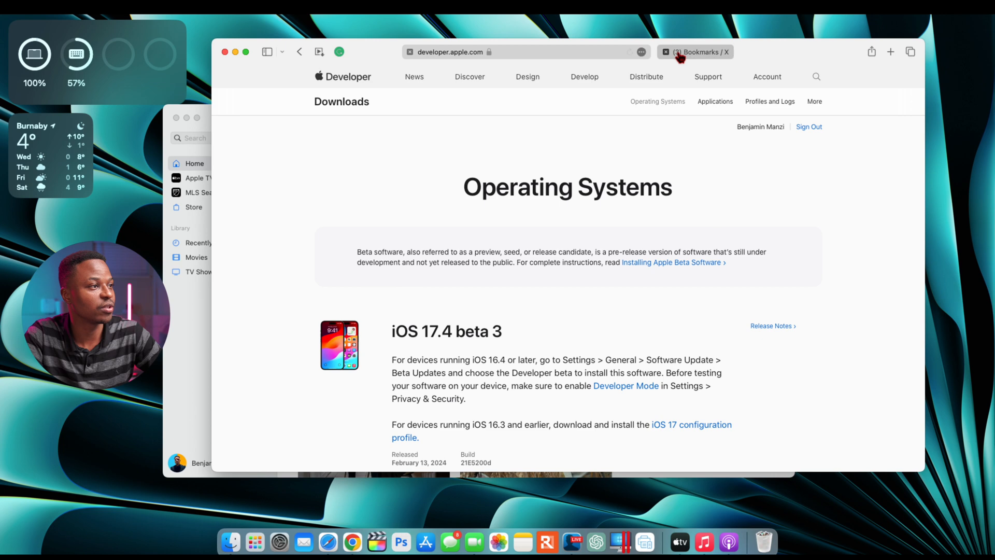
click(694, 52)
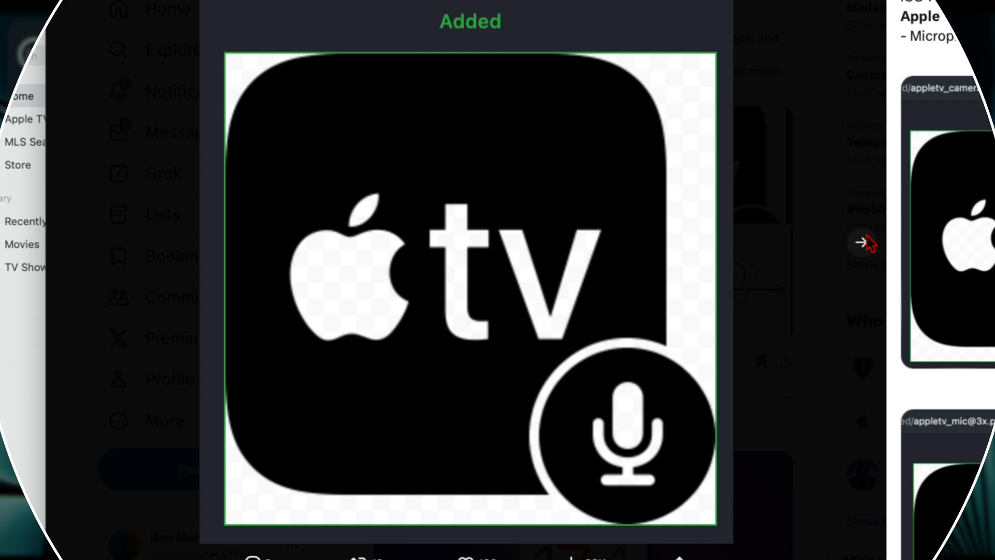
click(859, 242)
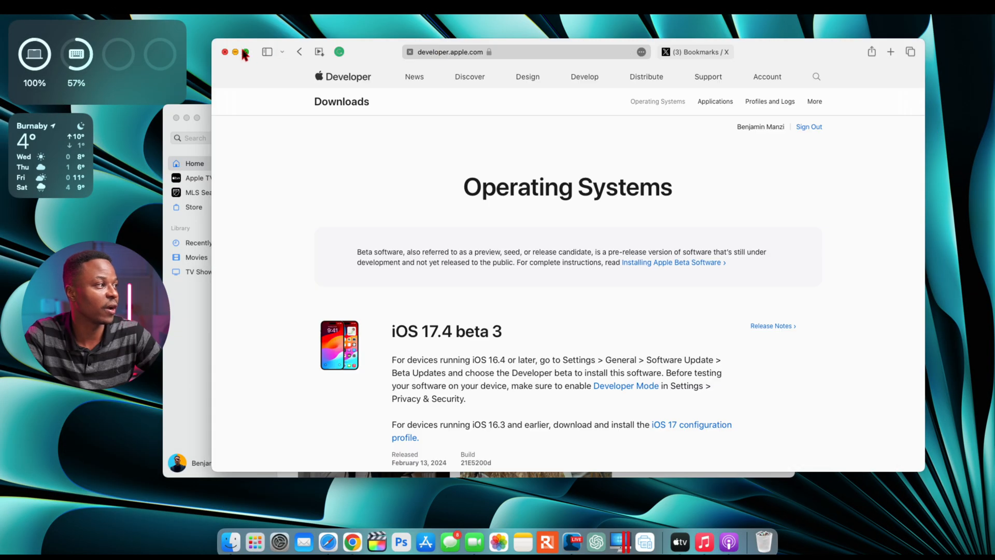
click(225, 52)
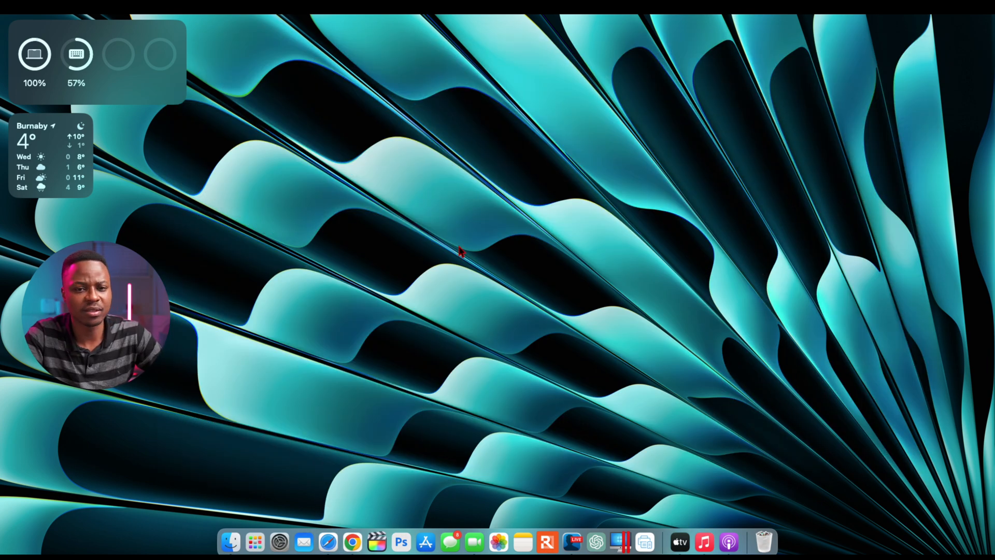
mouse_move(272, 525)
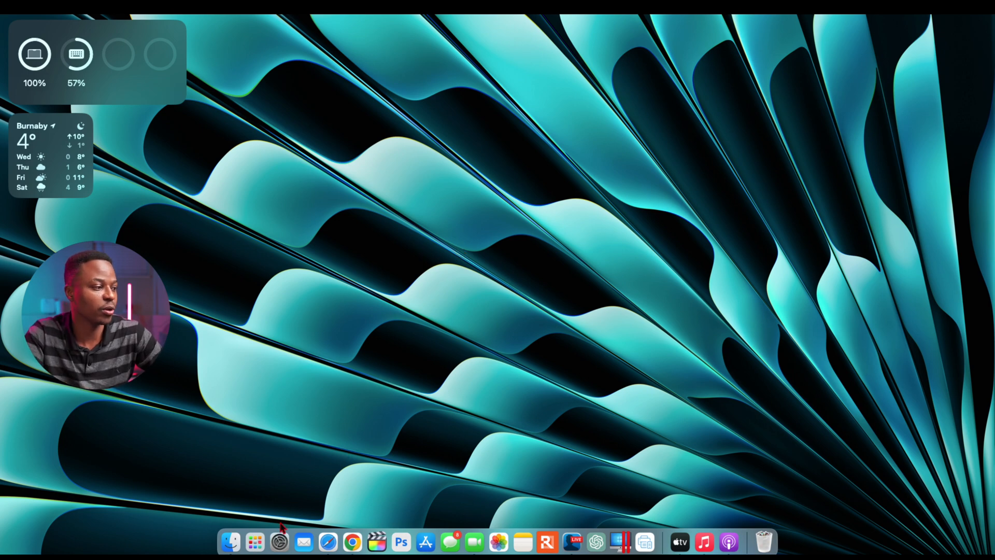
Try the Radial Purple wallpaper, settle on Radial Yellow, and close System Settings.
click(279, 542)
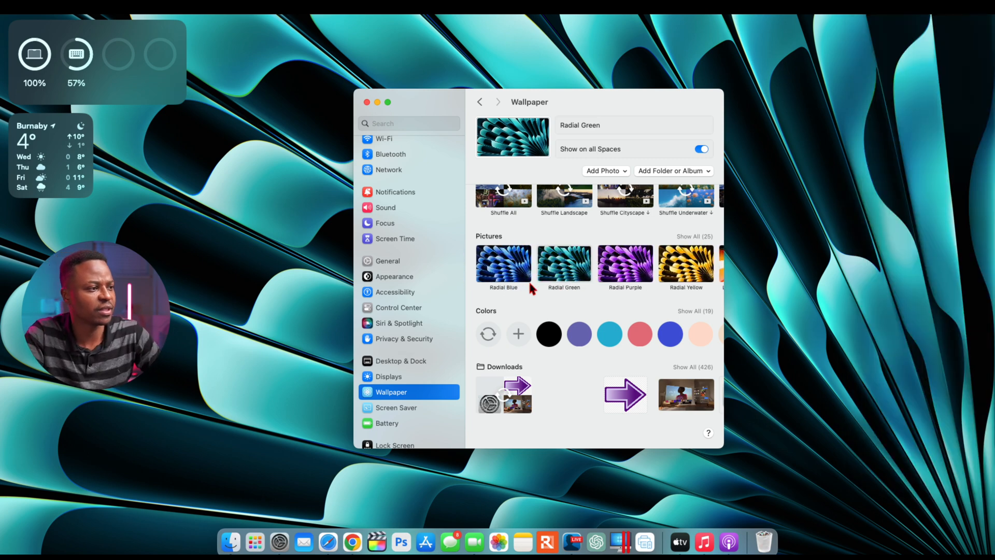
mouse_move(524, 311)
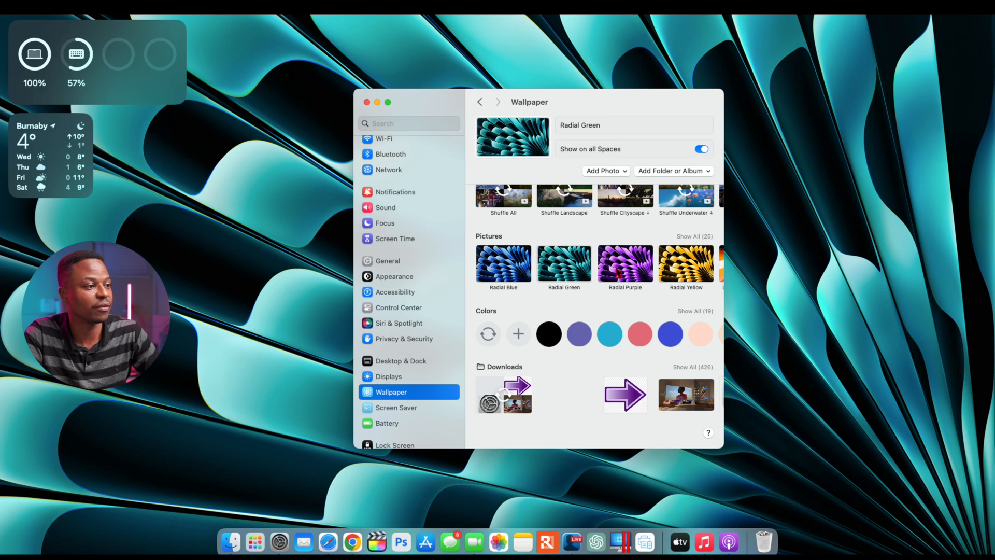
click(625, 265)
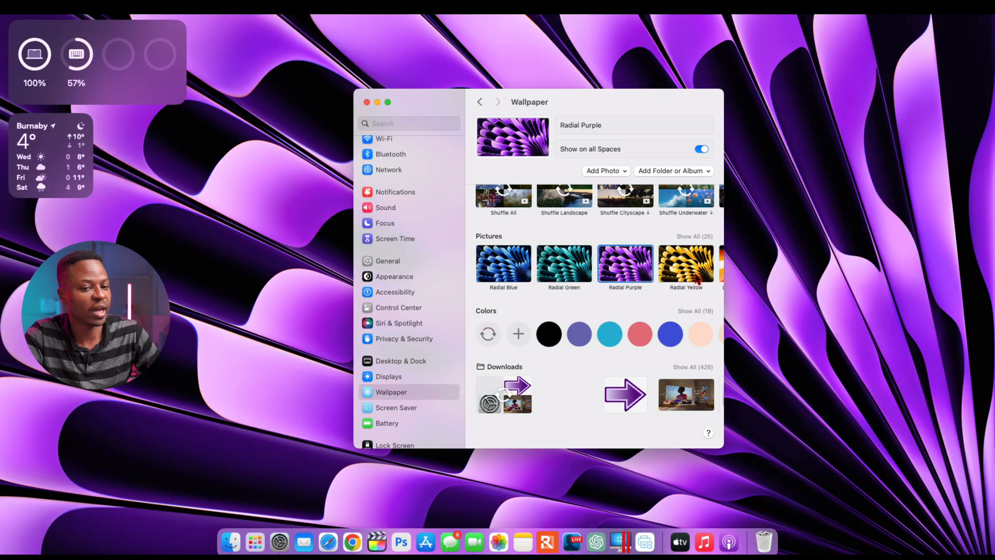
click(686, 264)
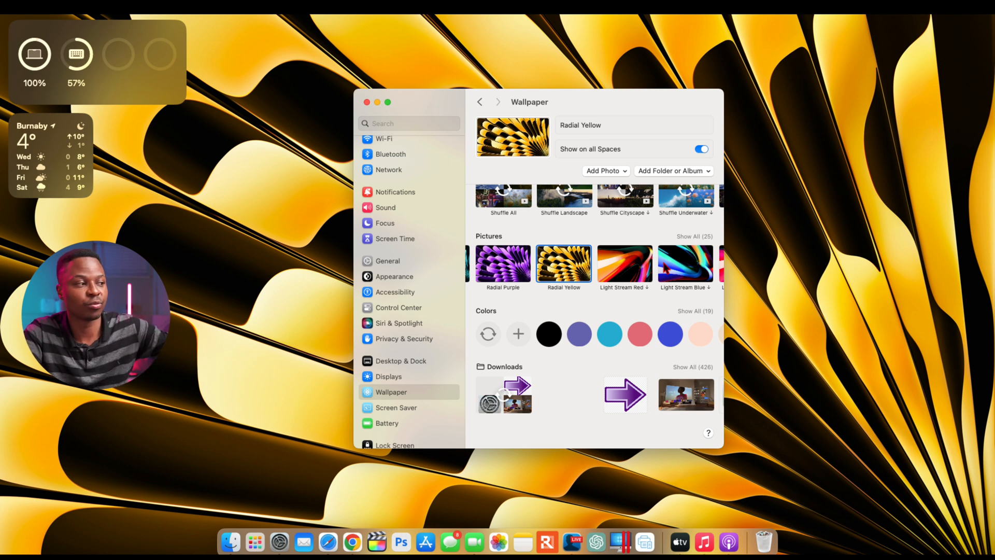
mouse_move(581, 228)
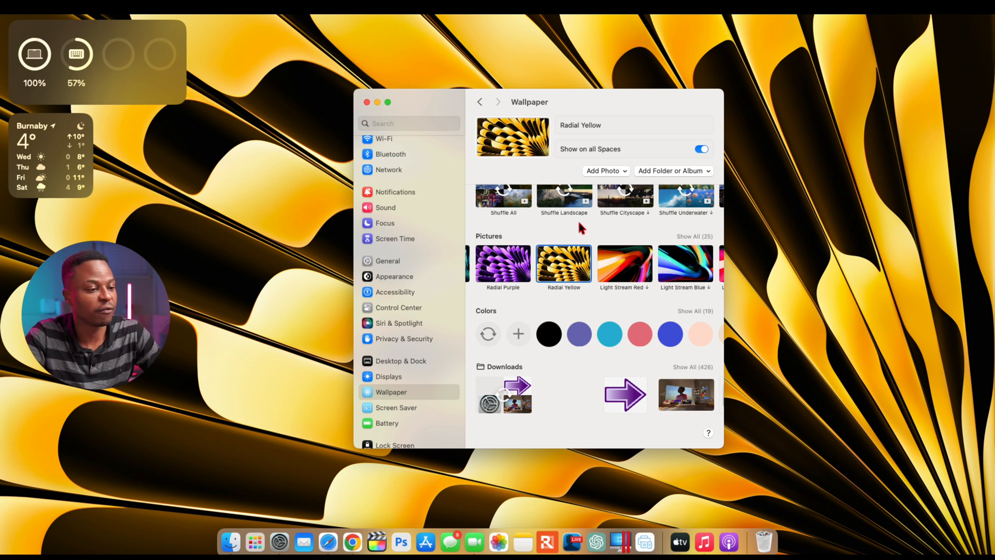
mouse_move(461, 215)
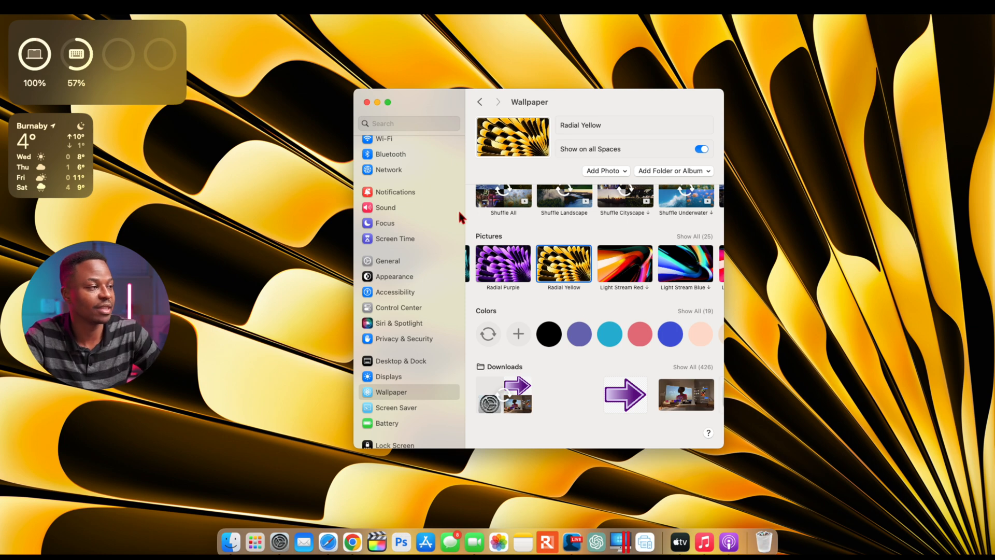
click(366, 101)
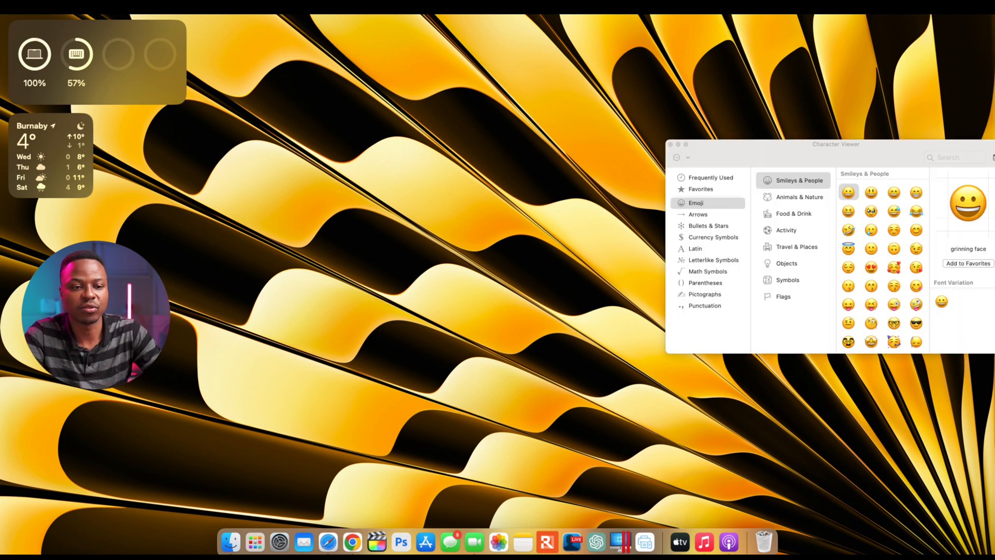
Centre the viewer and preview the disappointed face and new head shaking vertically emoji.
drag(835, 144, 578, 131)
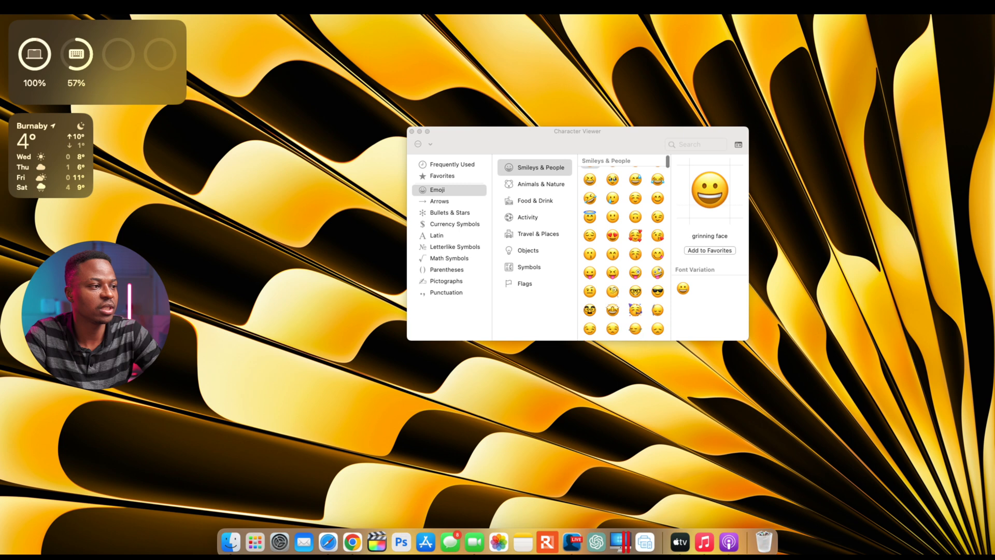
scroll(down, 3)
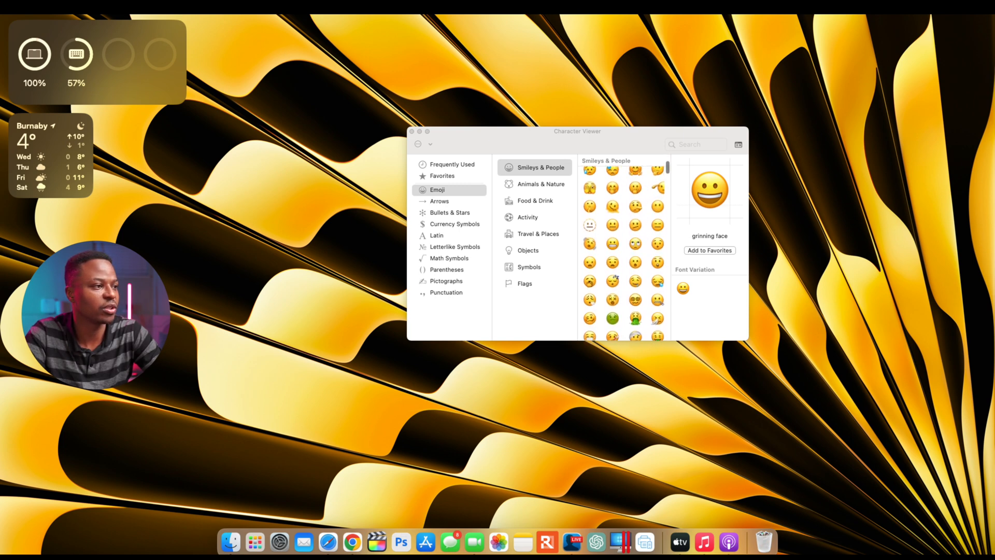
scroll(down, 3)
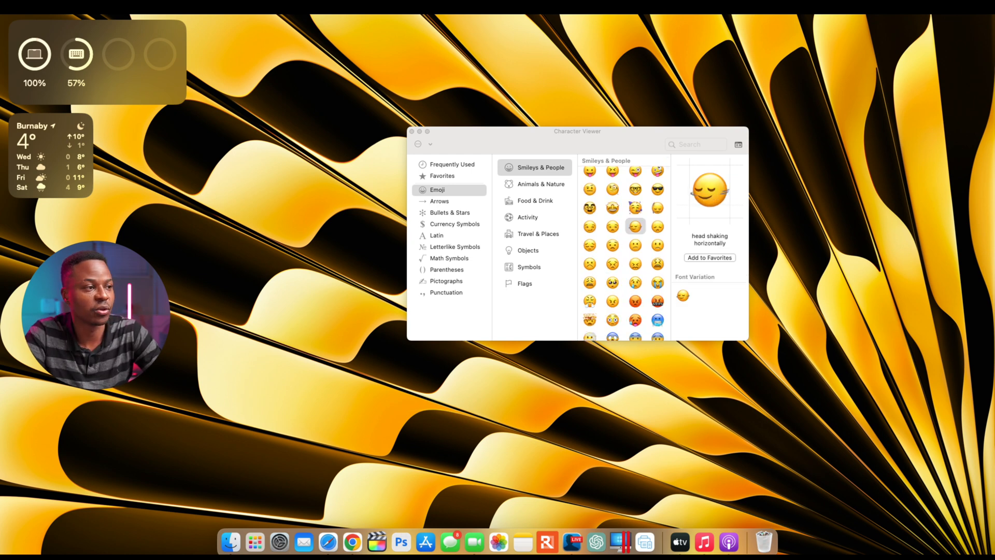
click(657, 226)
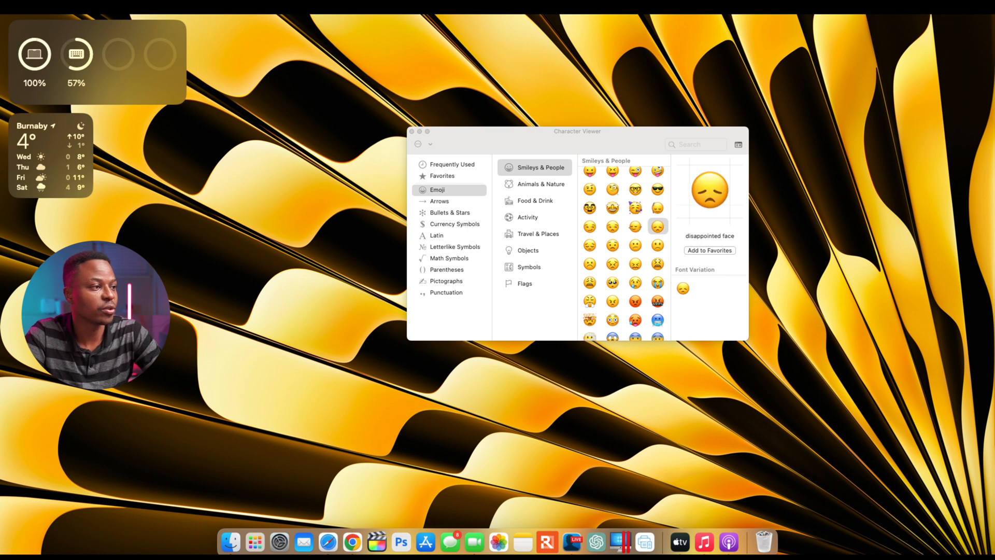
click(657, 207)
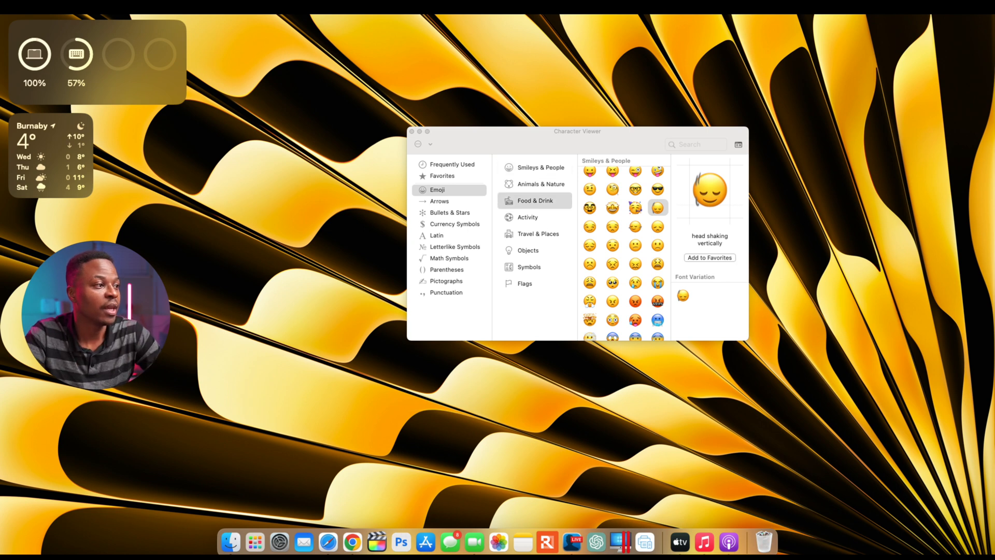
Browse the Food & Drink, Activity and Objects emoji categories, including the new lime.
click(535, 201)
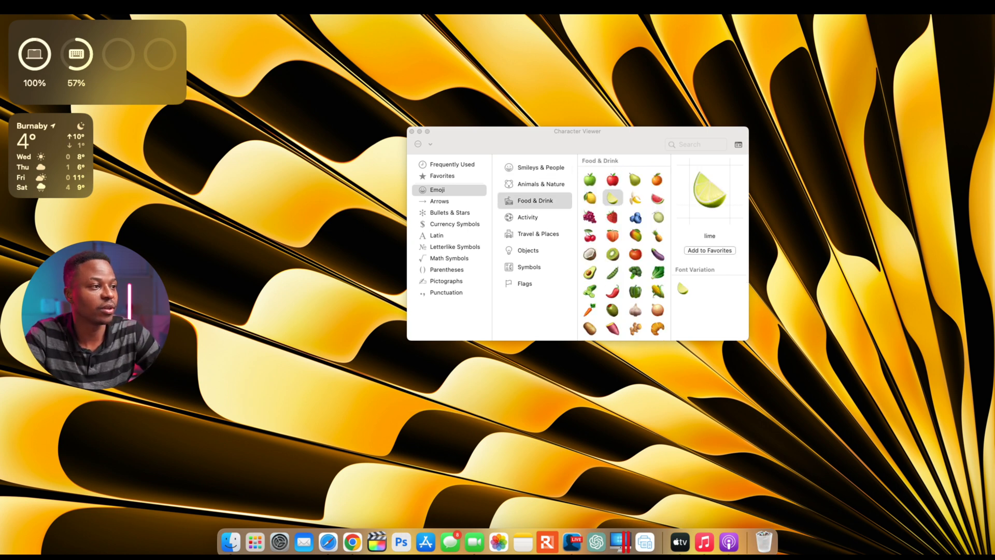
scroll(down, 3)
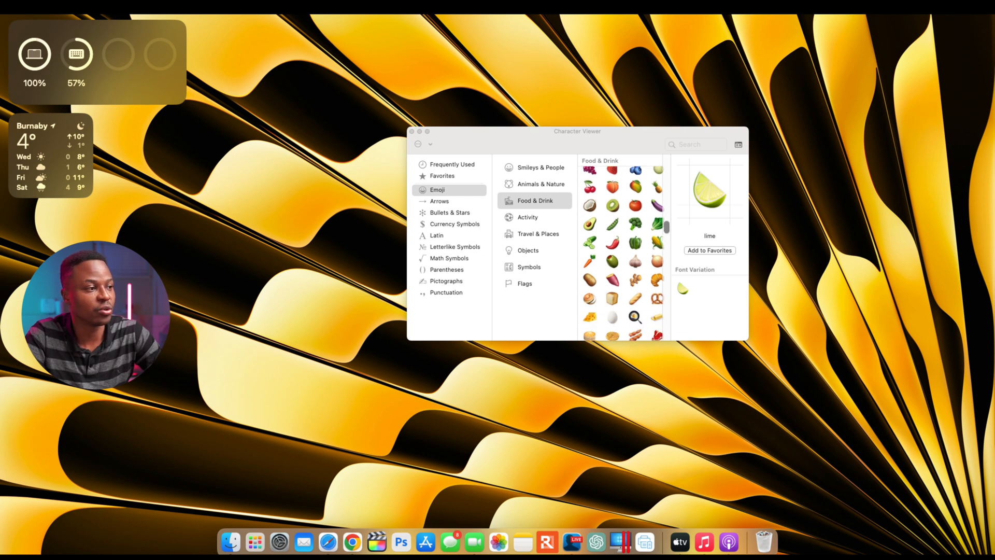
scroll(down, 3)
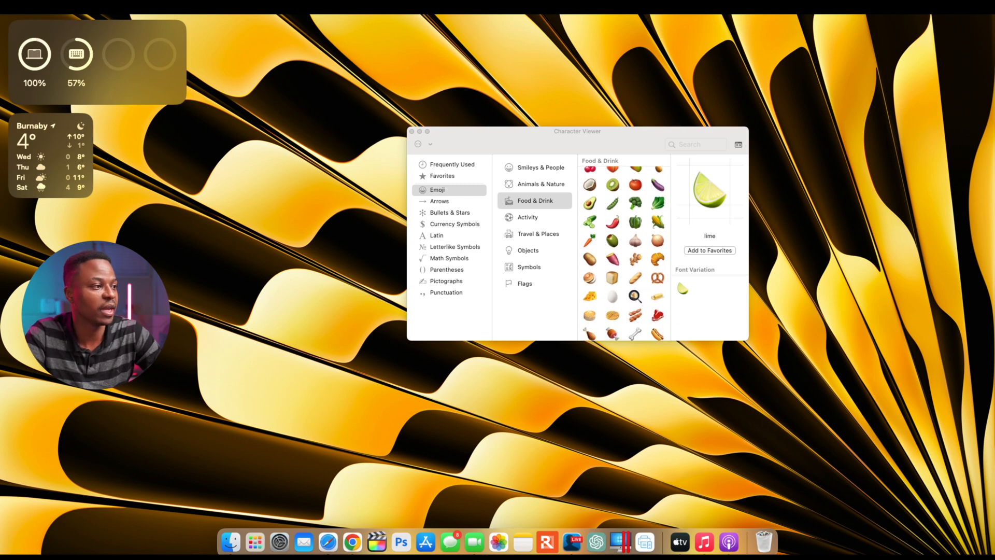
click(527, 218)
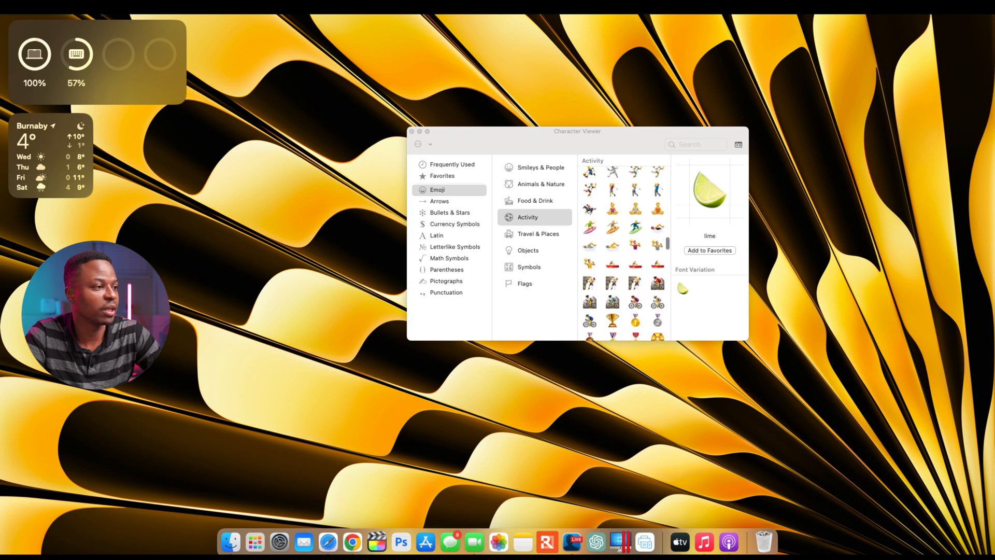
click(527, 250)
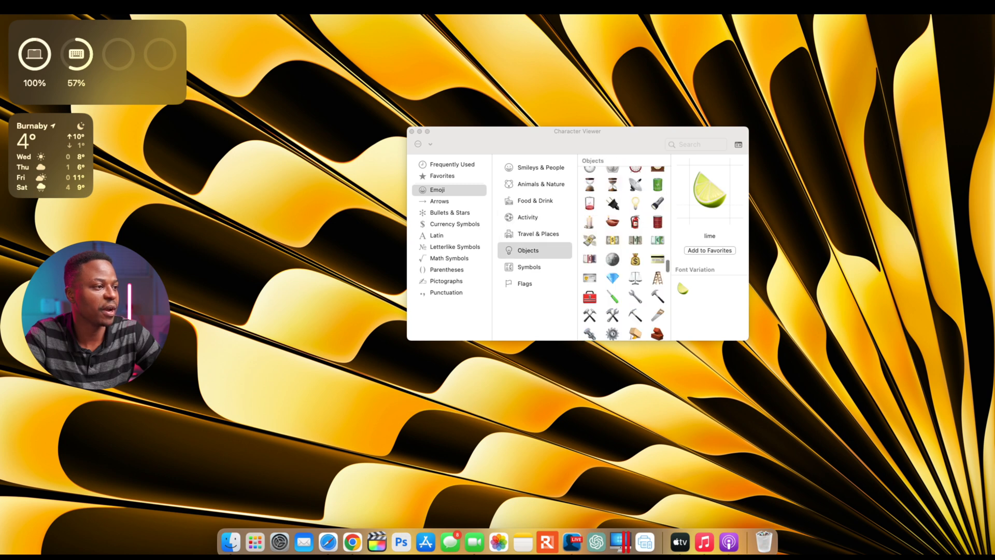
scroll(down, 3)
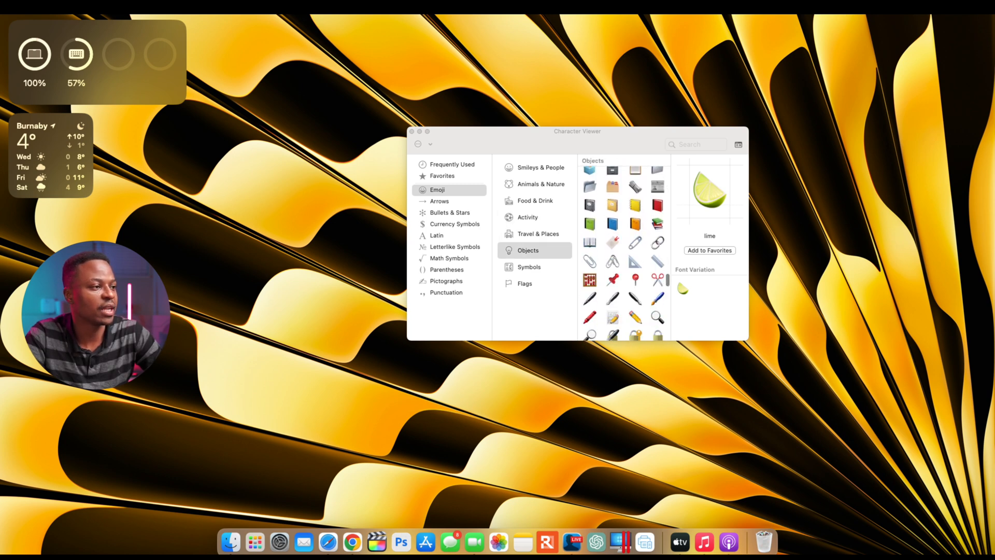
Browse Symbols, preview the family: adult, adult, child symbol, and close the viewer.
click(529, 268)
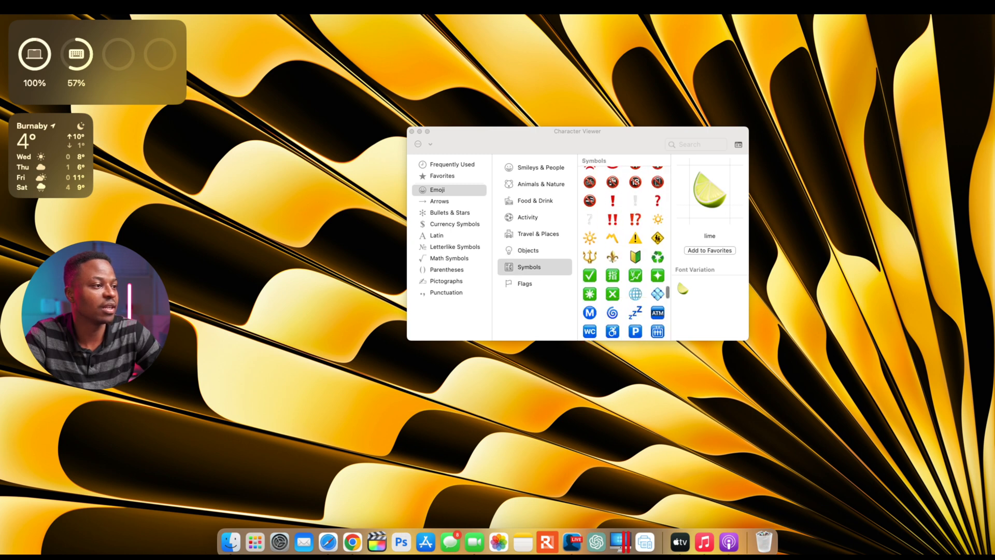
scroll(down, 3)
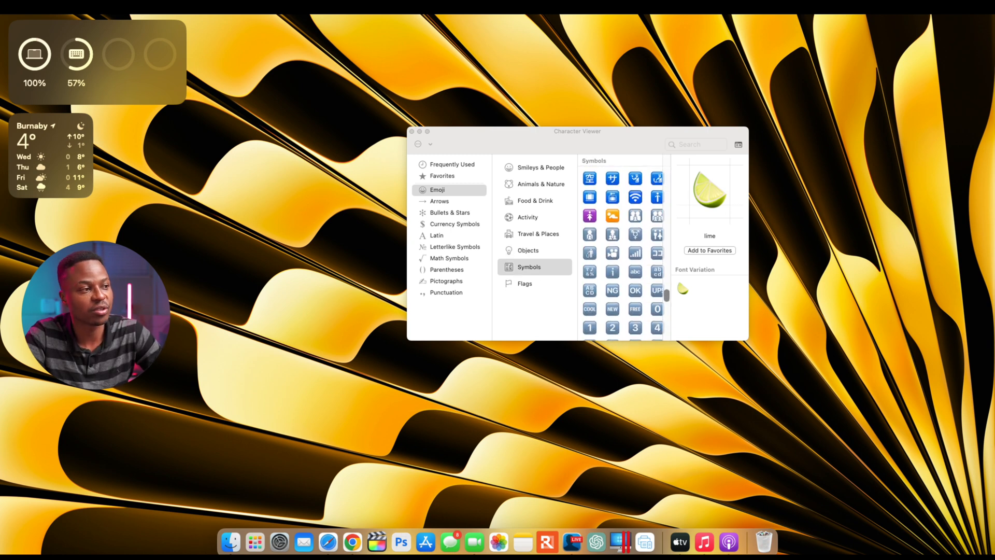
click(635, 216)
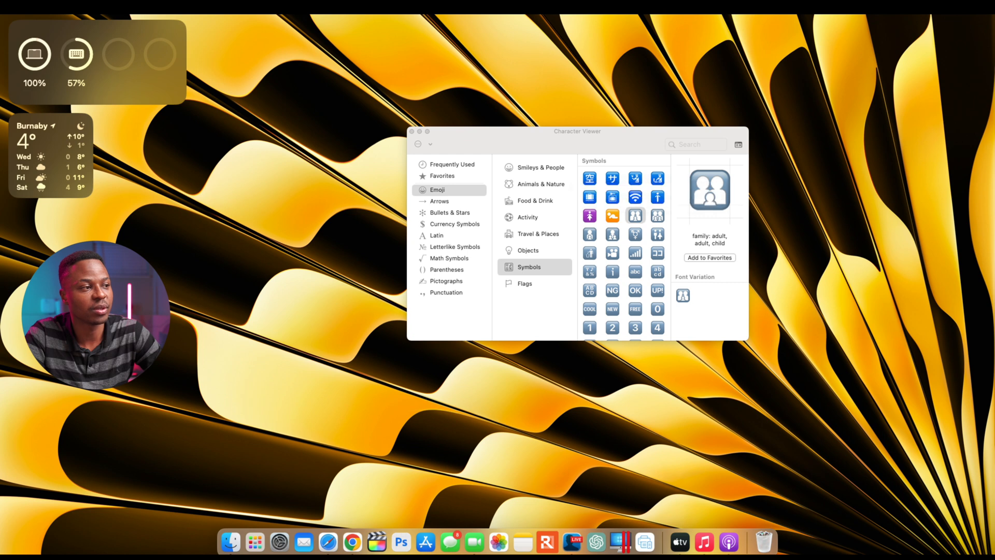
click(657, 216)
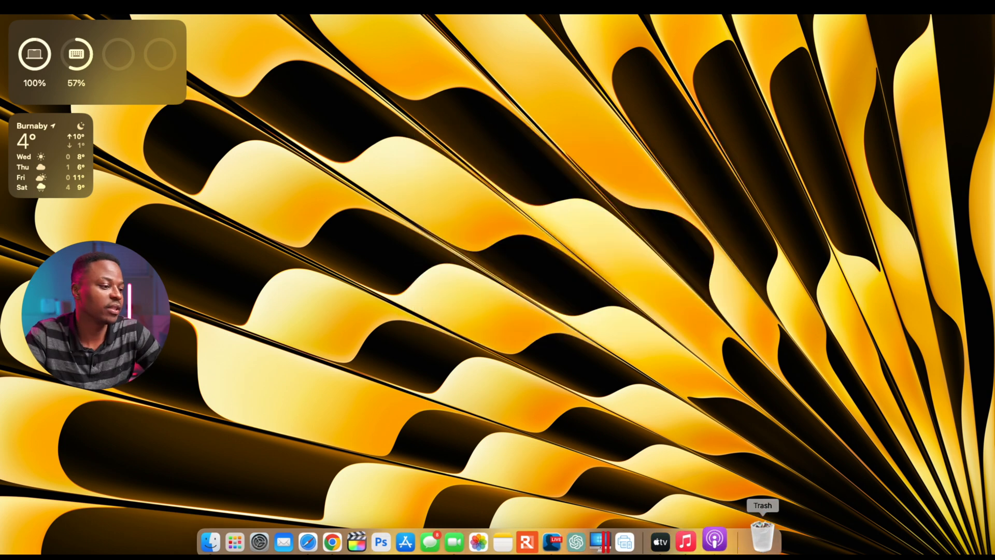
Launch Podcasts to see the What's New sheet introducing Transcripts.
click(713, 541)
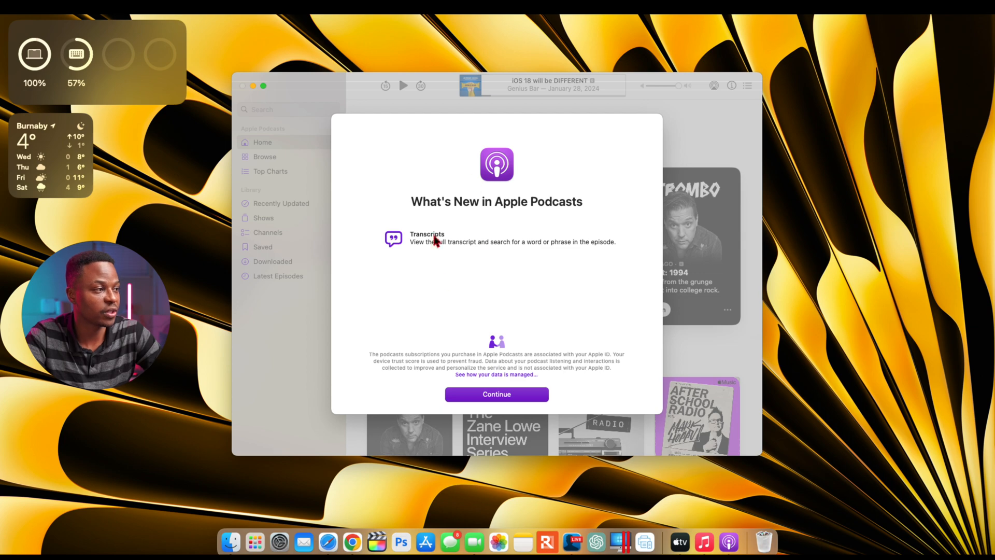
mouse_move(491, 255)
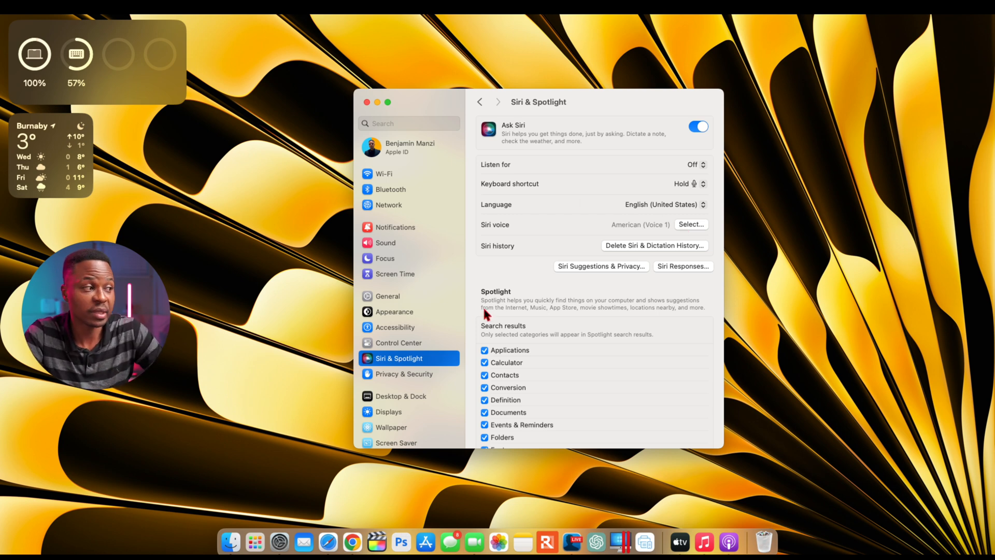
Show Software Update reporting macOS Sonoma Beta 14.4 (23E5196e) as up to date.
click(388, 296)
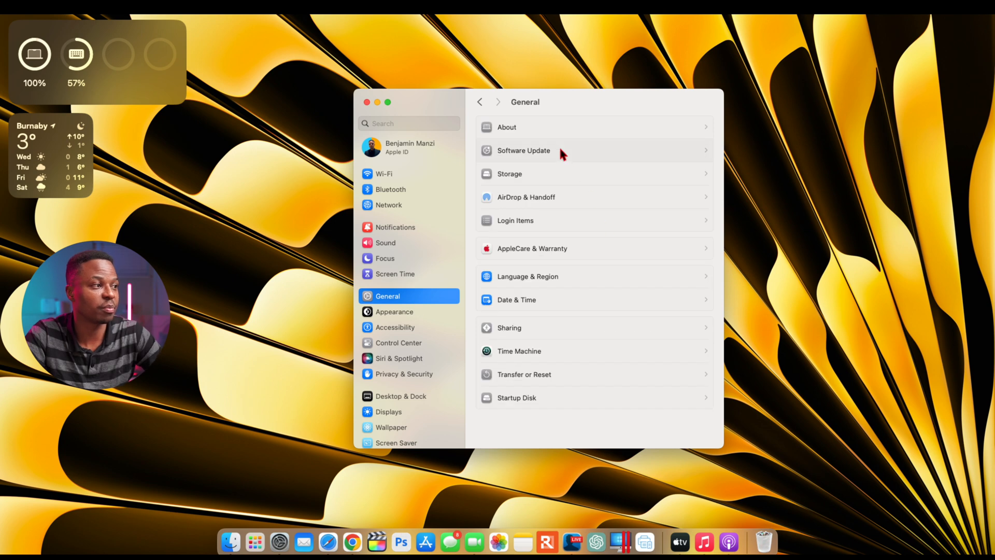
click(530, 150)
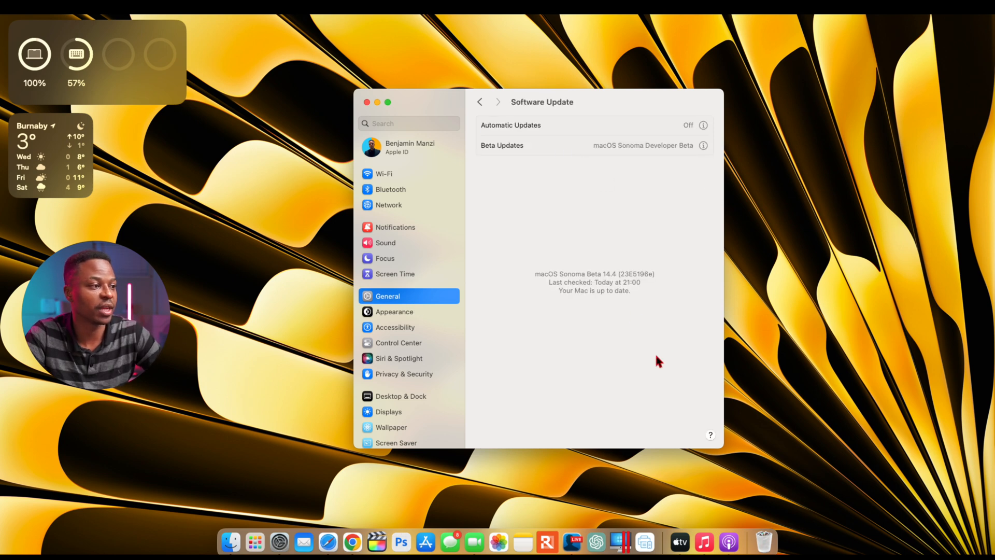
mouse_move(584, 354)
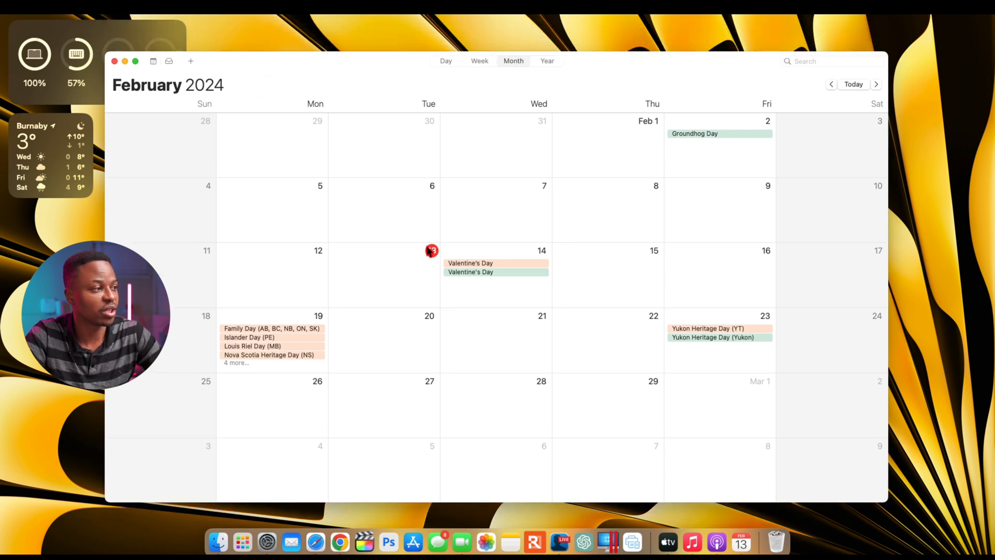
mouse_move(446, 296)
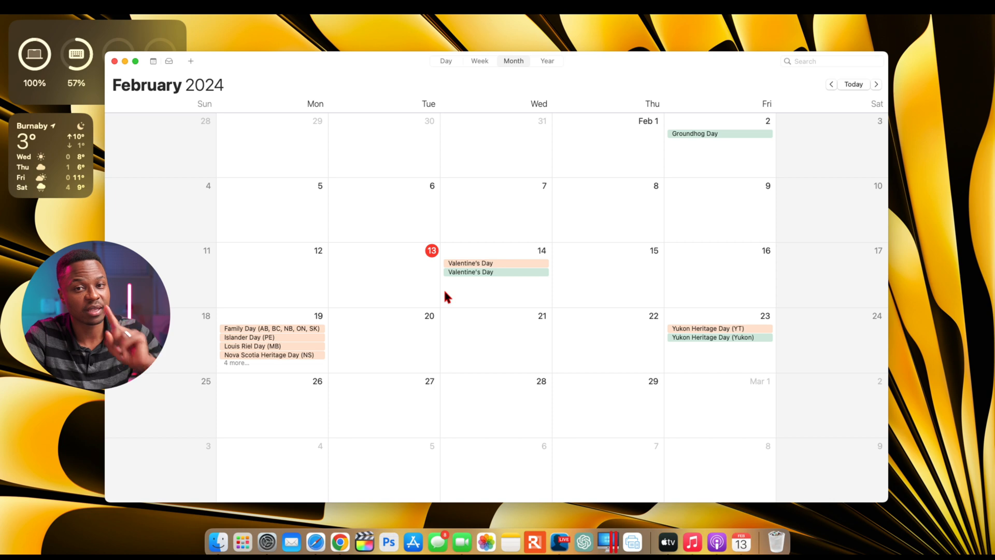
mouse_move(430, 331)
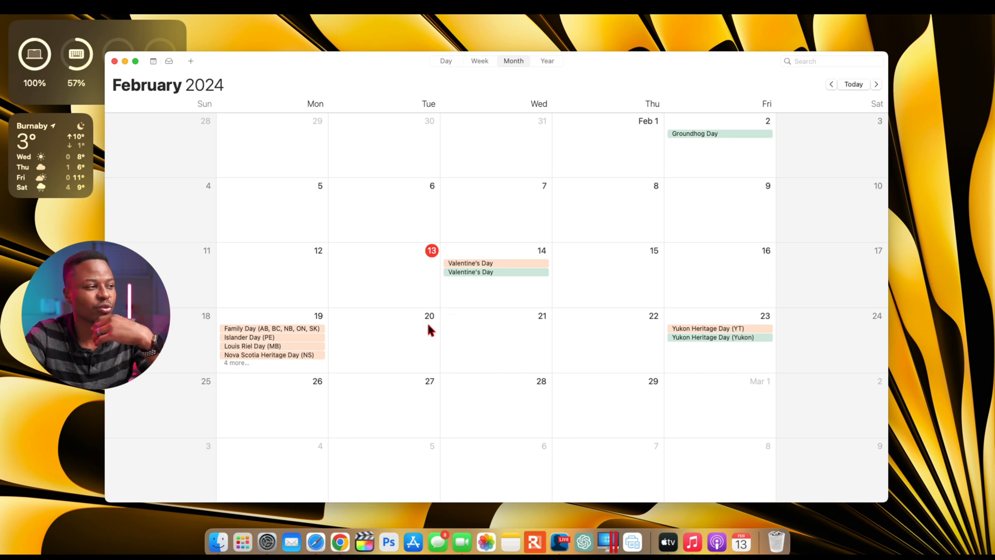
mouse_move(417, 337)
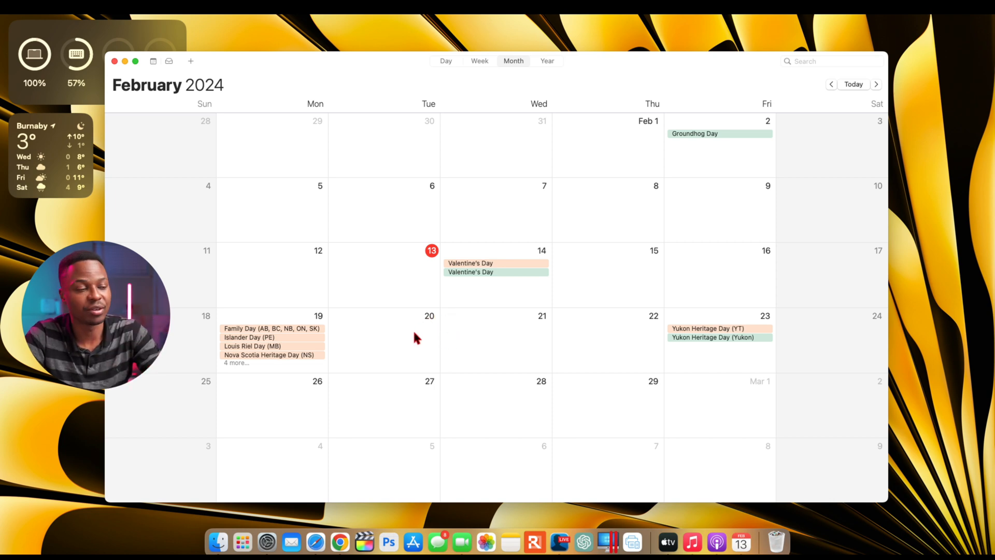
mouse_move(371, 344)
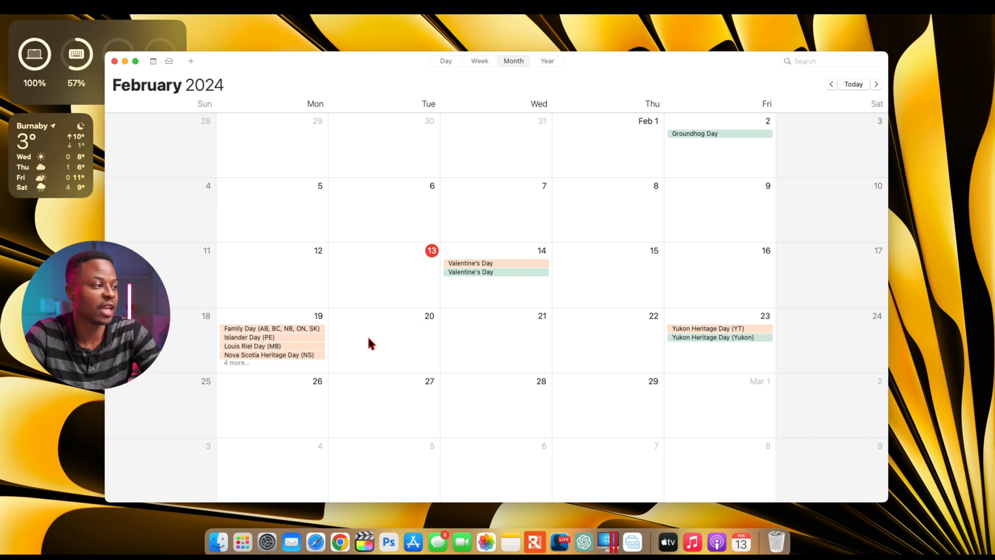
mouse_move(330, 370)
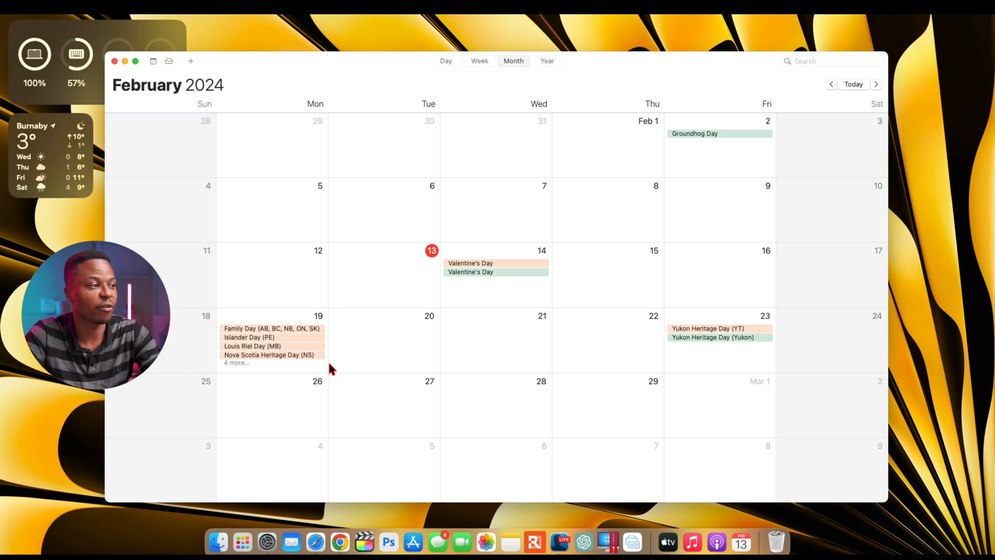
mouse_move(311, 402)
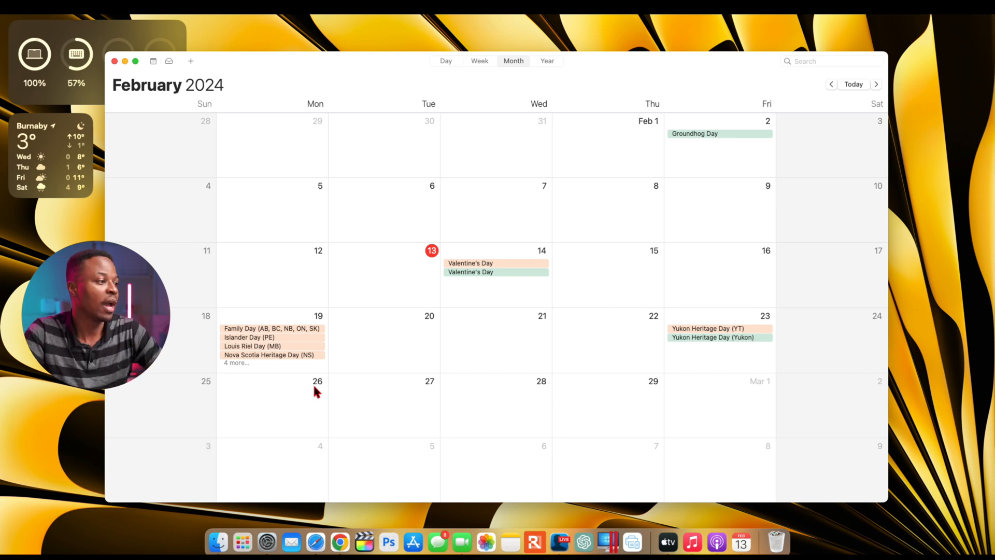
mouse_move(427, 332)
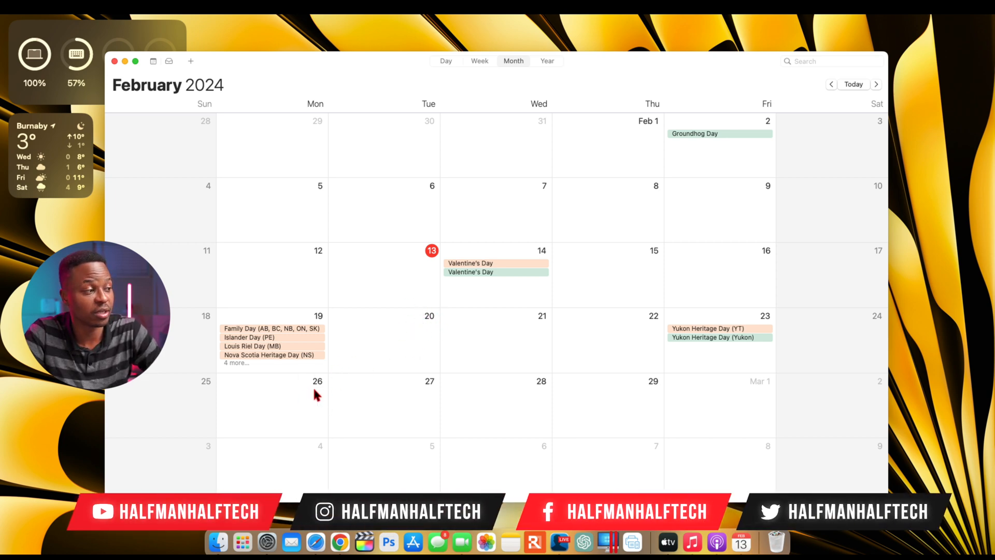
mouse_move(344, 387)
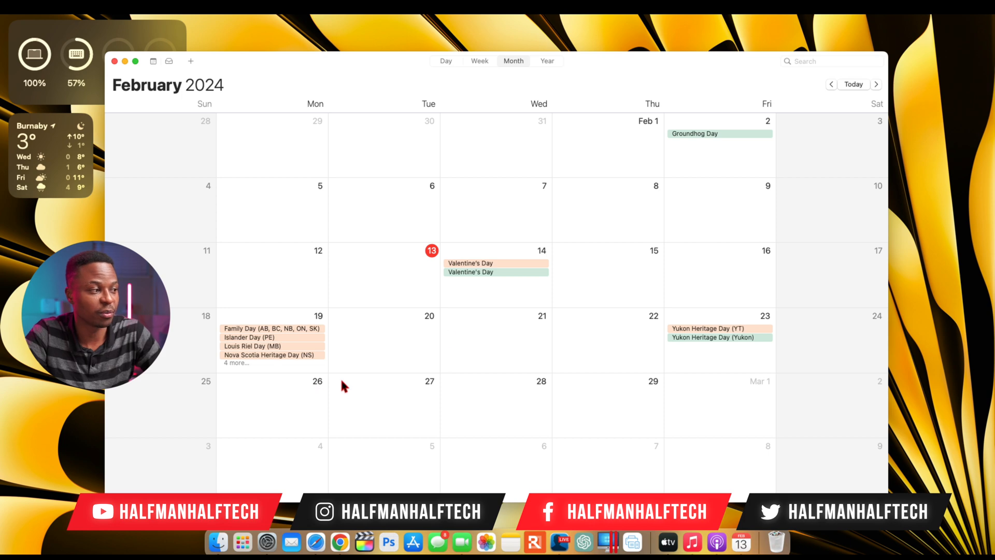
mouse_move(429, 319)
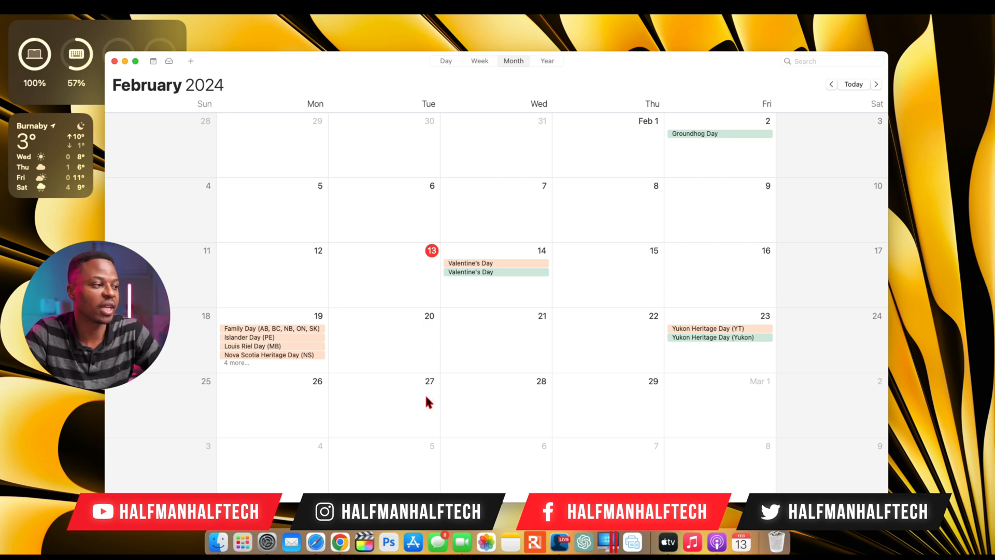
Scroll the month view toward March 2024 and step back to February.
scroll(down, 3)
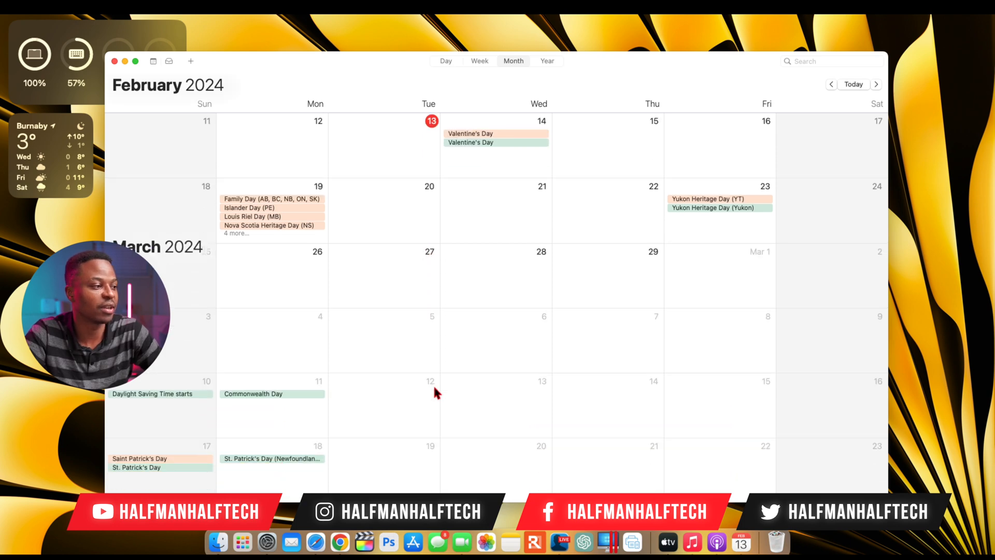
click(876, 84)
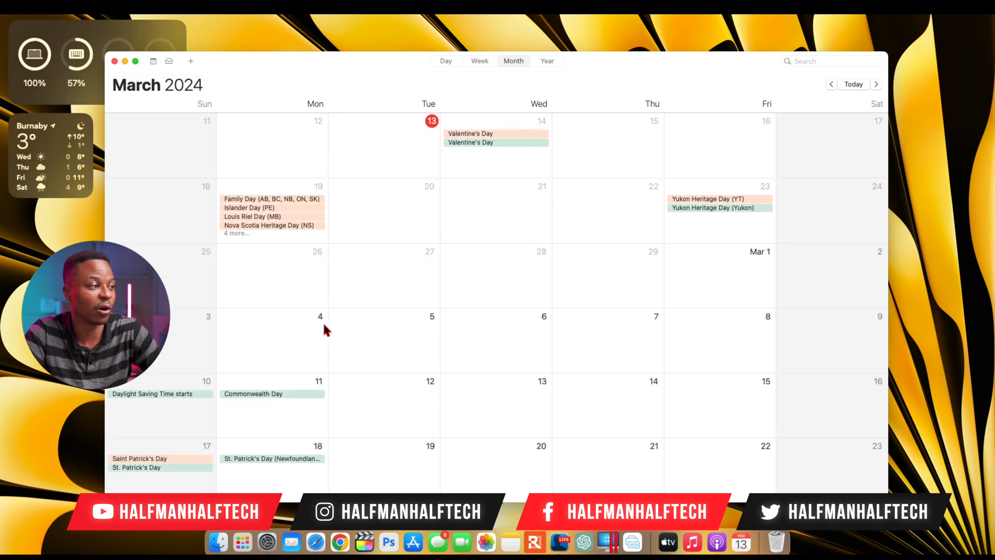
click(831, 84)
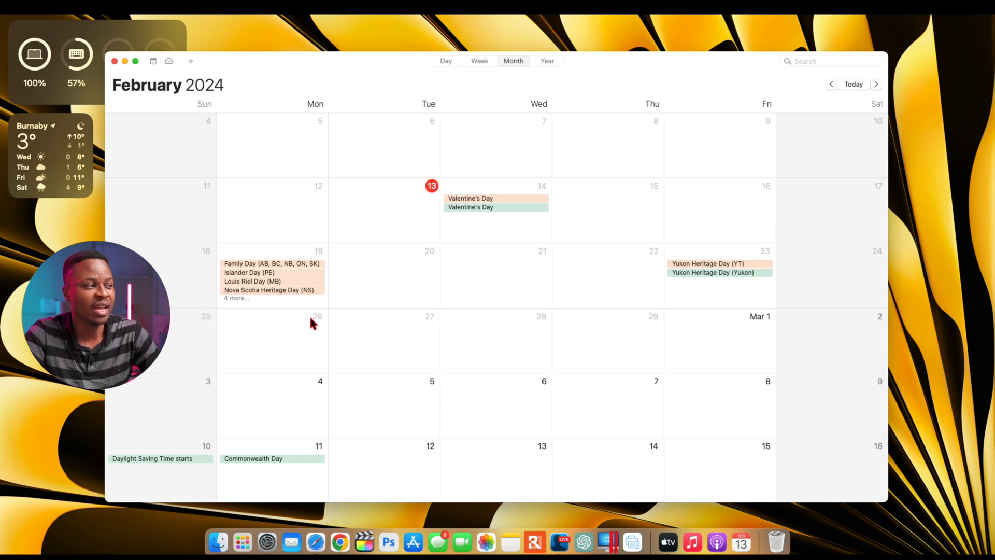
mouse_move(318, 311)
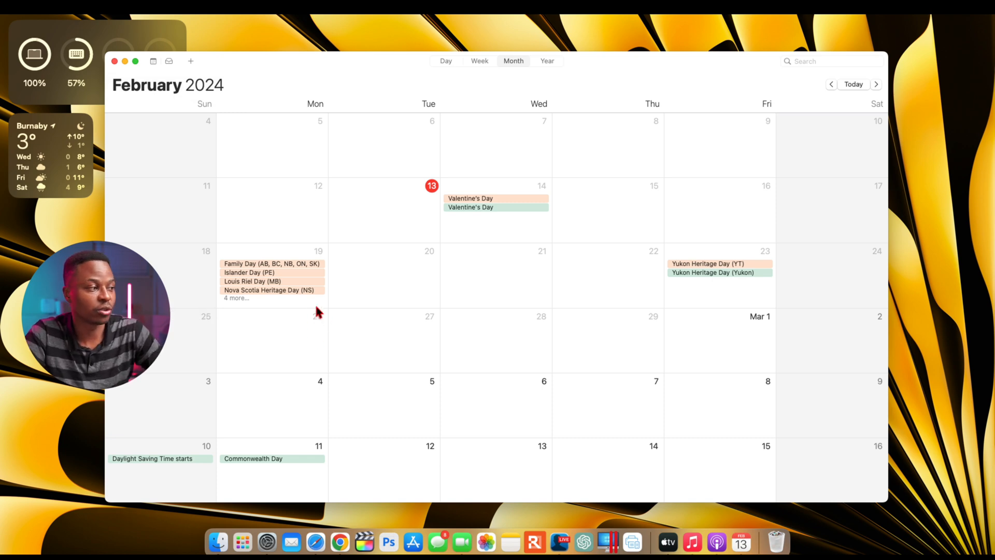
mouse_move(150, 92)
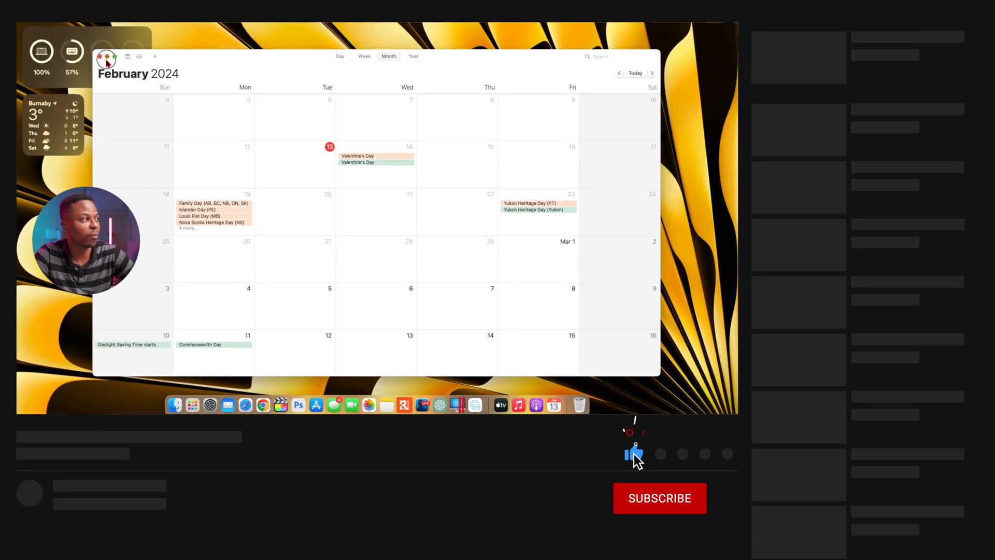
click(659, 498)
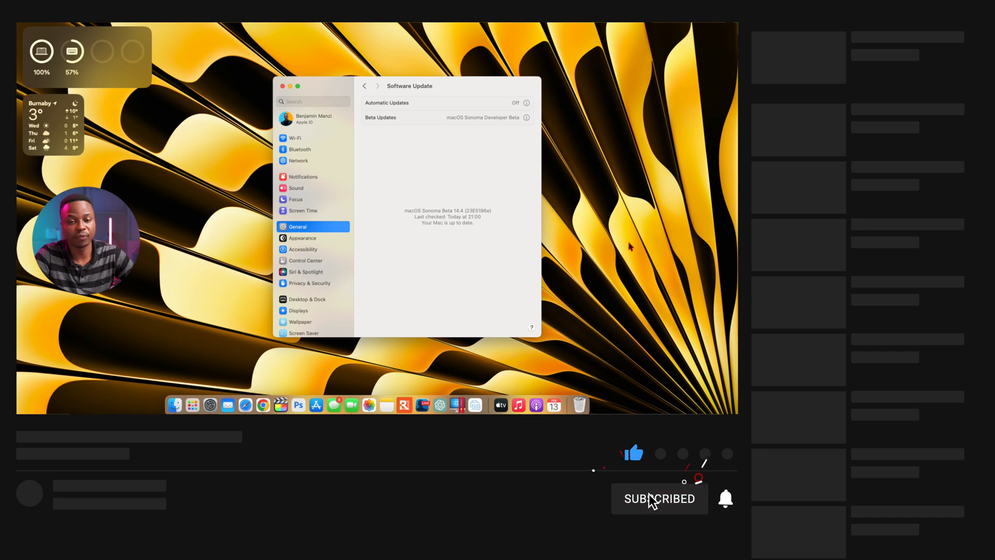